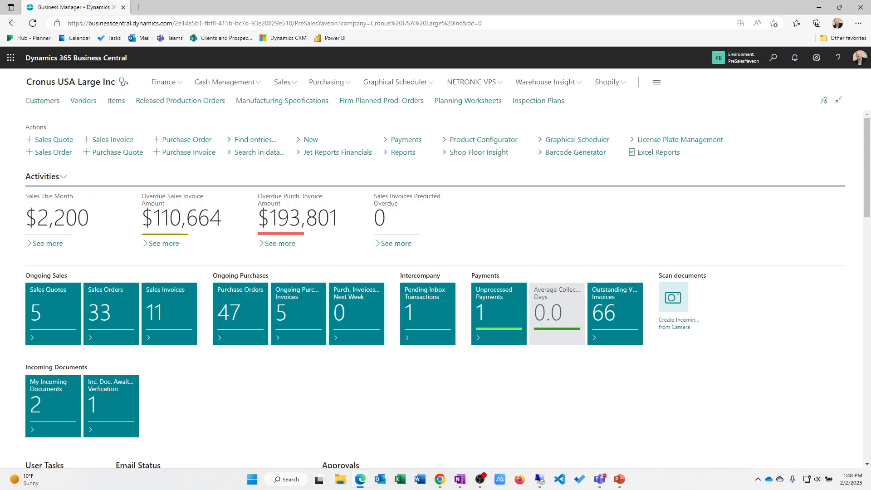
{"action": "mouse_move", "coordinate": [405, 337]}
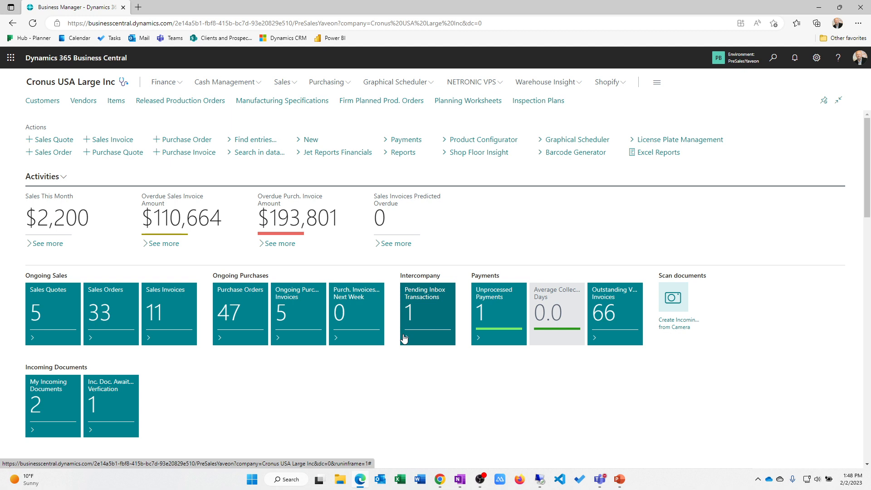
{"action": "mouse_move", "coordinate": [454, 100]}
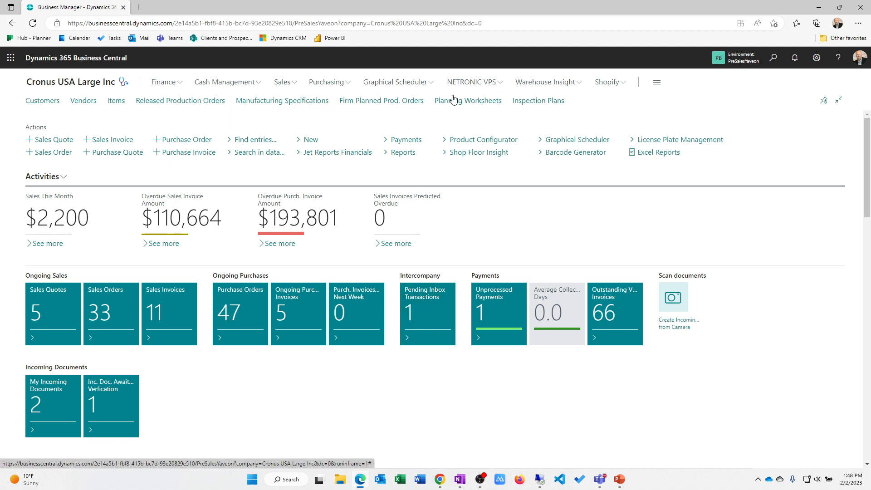
Run PB365 Calculate Regenerative Plan for MPS/MRP, BAKERY items, 1/1/2021–12/31/2022.
{"action": "left_click", "coordinate": [468, 101]}
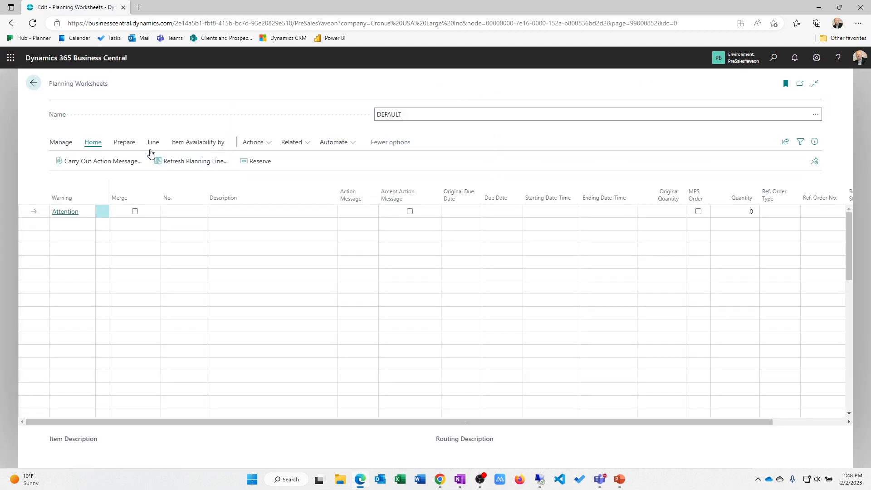
{"action": "mouse_move", "coordinate": [106, 146]}
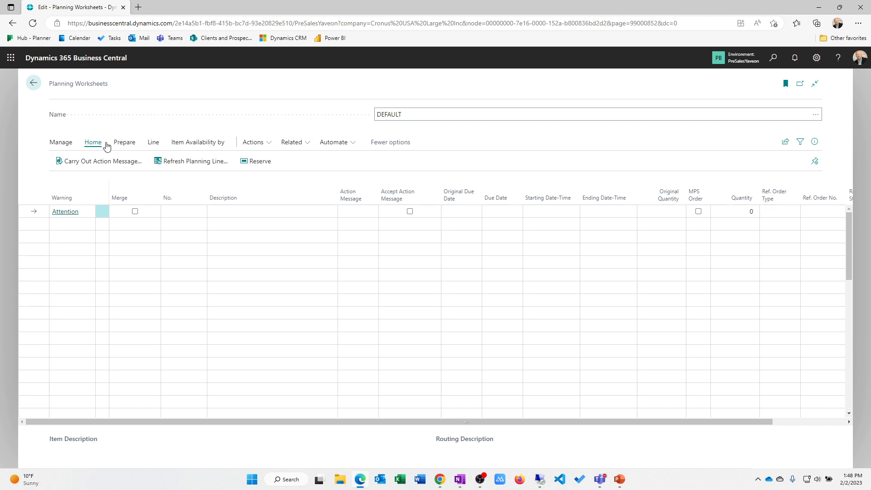
{"action": "left_click", "coordinate": [124, 141]}
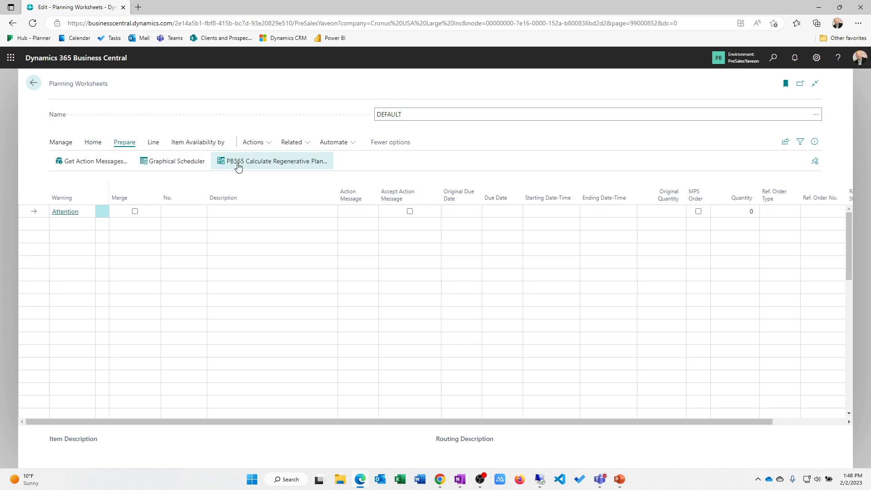
{"action": "left_click", "coordinate": [275, 161]}
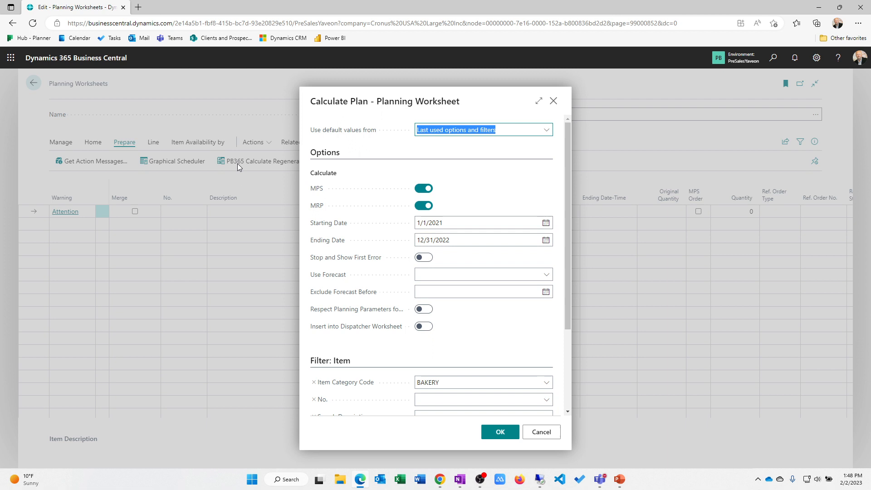
{"action": "mouse_move", "coordinate": [336, 181]}
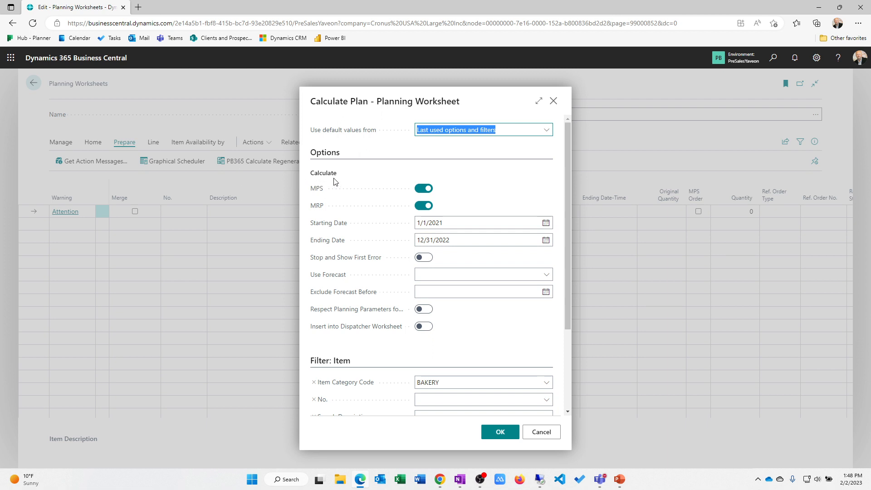
{"action": "left_click", "coordinate": [499, 431]}
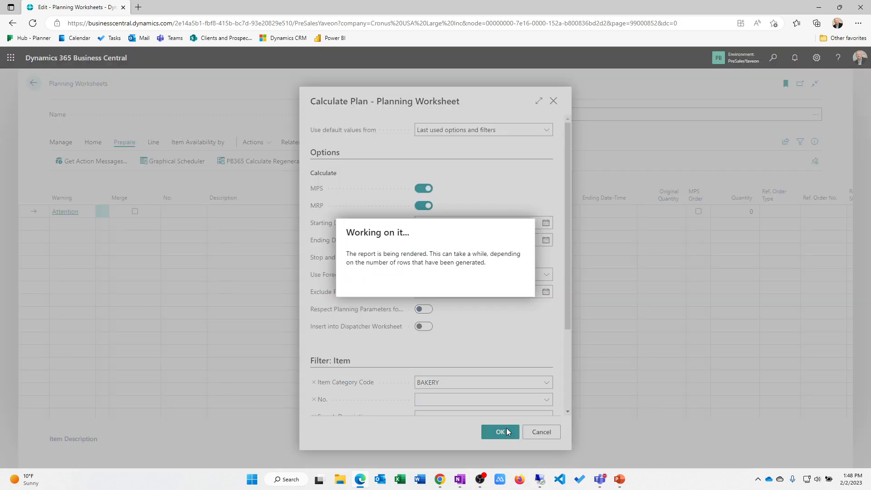
Confirm the plan calculation and review the Croissant, Croissant Dough and ingredient purchase lines.
{"action": "left_click", "coordinate": [499, 431]}
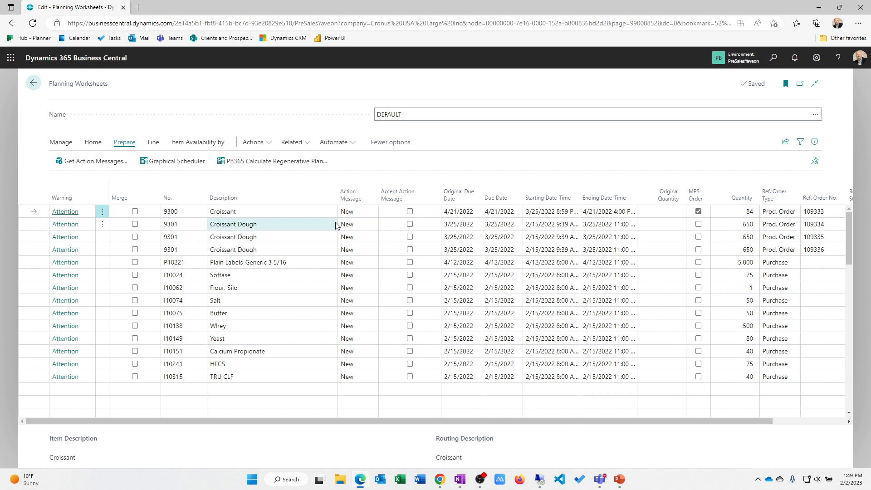
{"action": "mouse_move", "coordinate": [335, 225]}
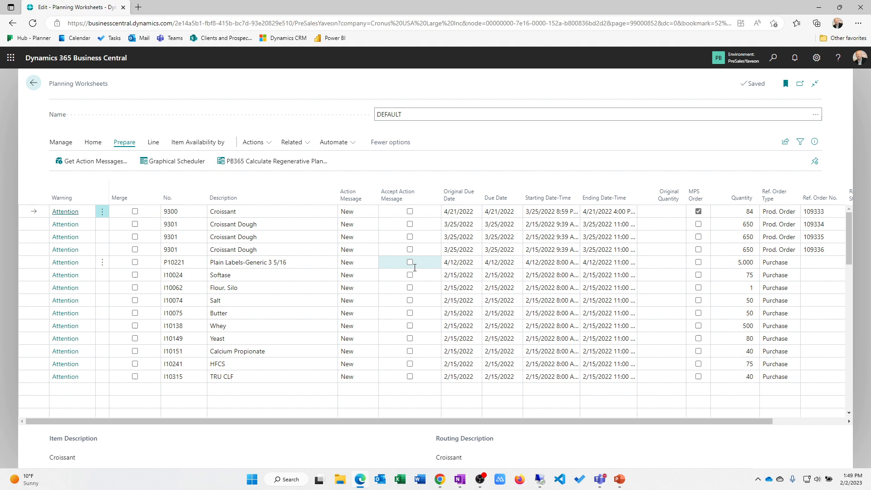
Accept action messages on the Croissant and Croissant Dough production order lines.
{"action": "left_click", "coordinate": [409, 210]}
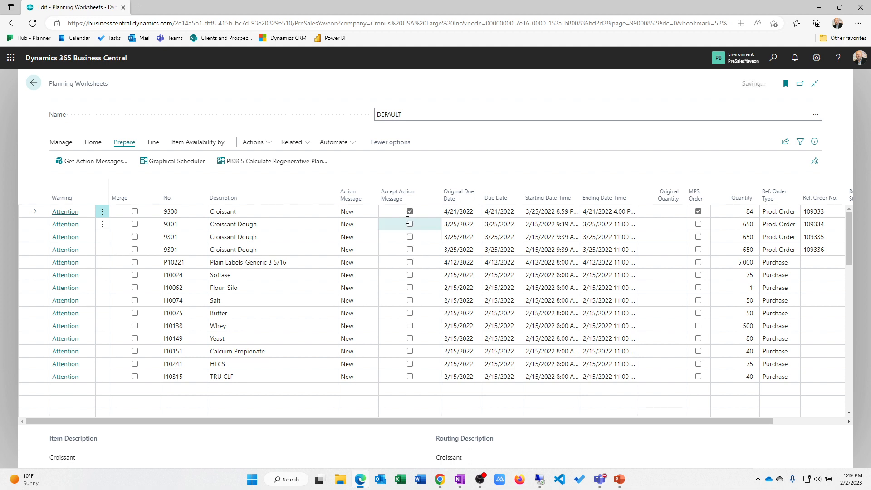
{"action": "left_click", "coordinate": [410, 249]}
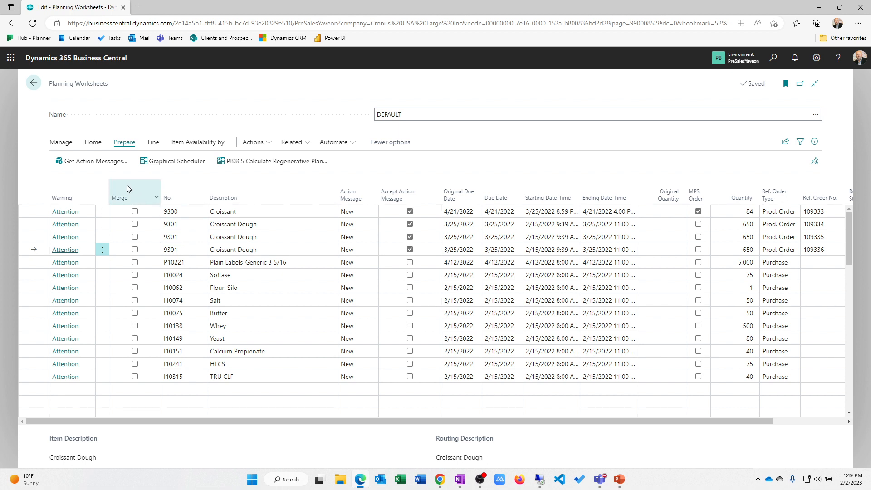
{"action": "mouse_move", "coordinate": [151, 252]}
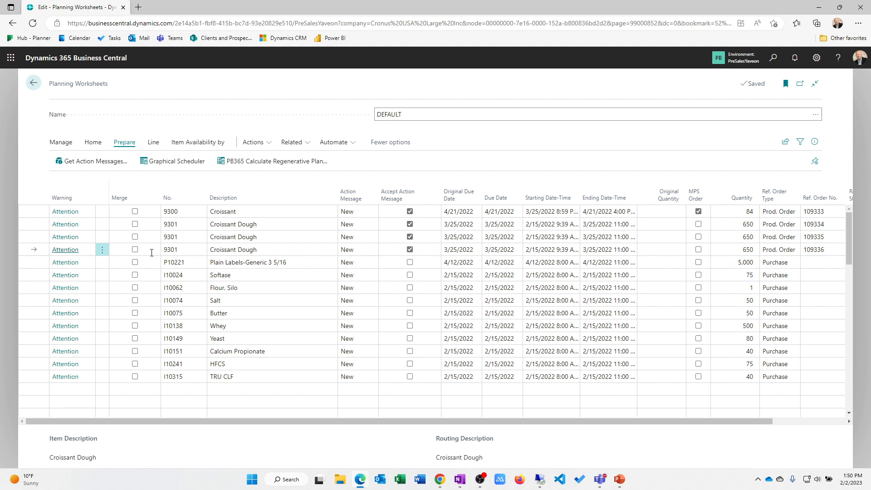
{"action": "left_click", "coordinate": [60, 142]}
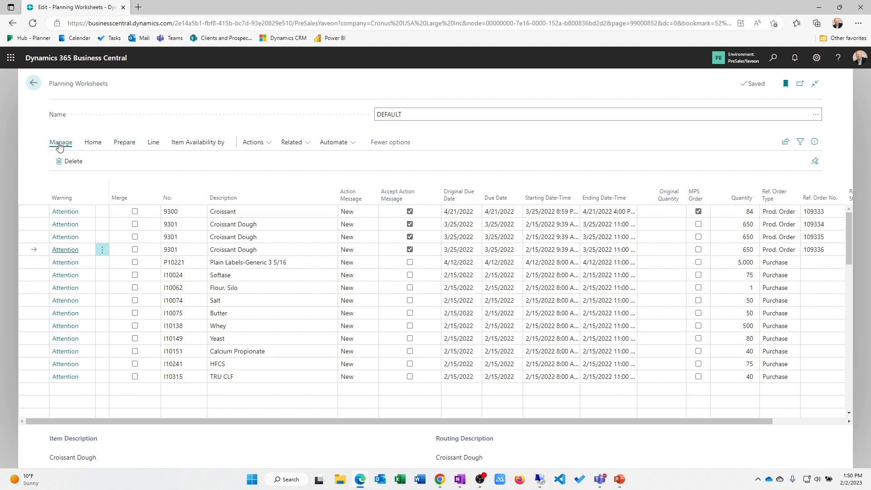
{"action": "left_click", "coordinate": [92, 141]}
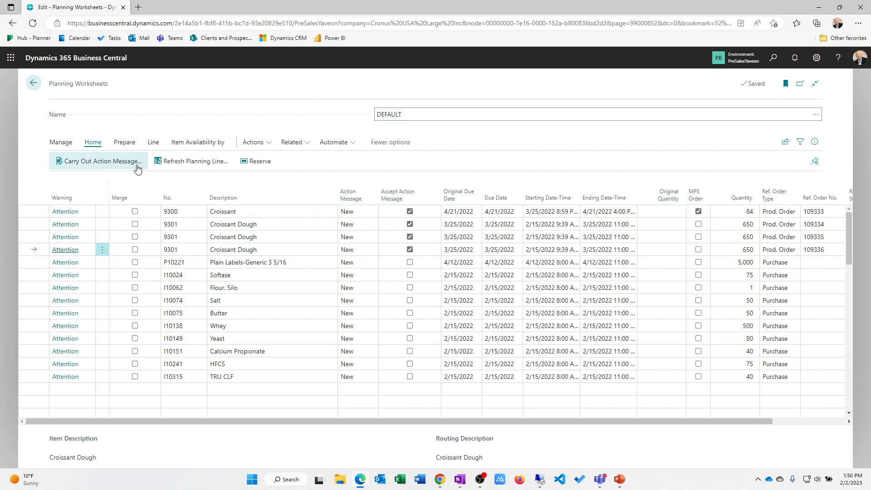
Carry out the accepted action messages as Firm Planned production orders.
{"action": "left_click", "coordinate": [102, 160]}
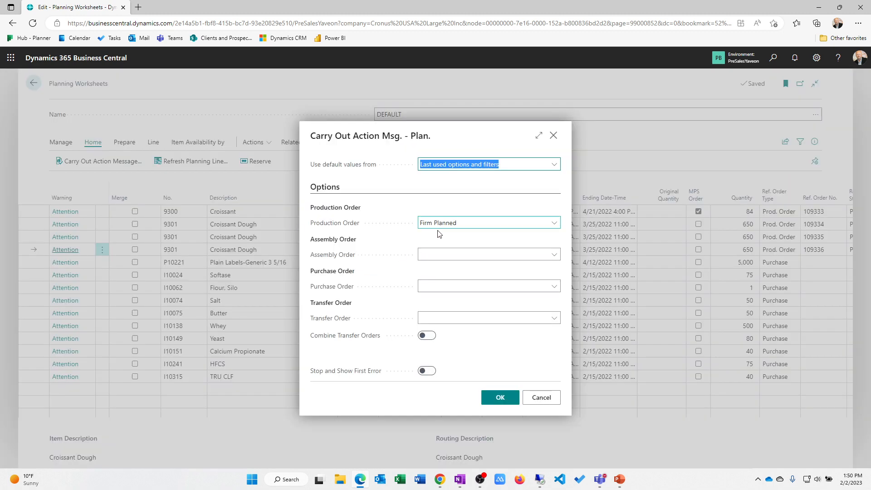
{"action": "mouse_move", "coordinate": [499, 397]}
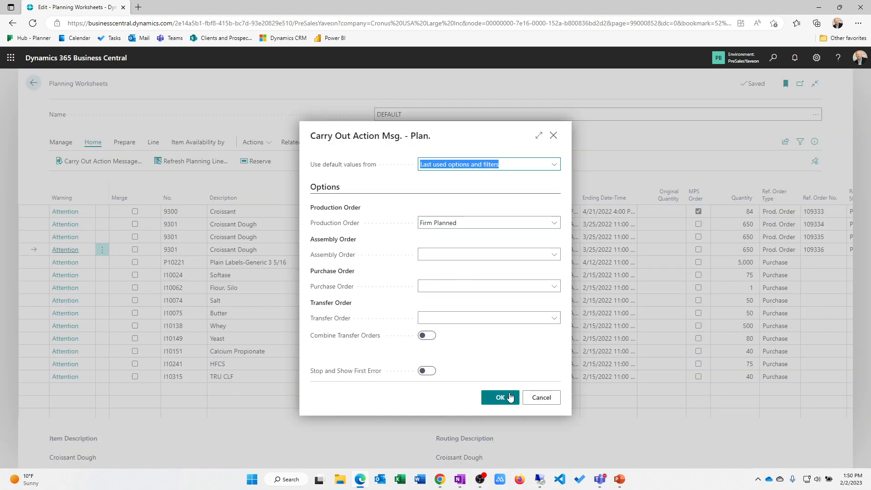
{"action": "left_click", "coordinate": [499, 397]}
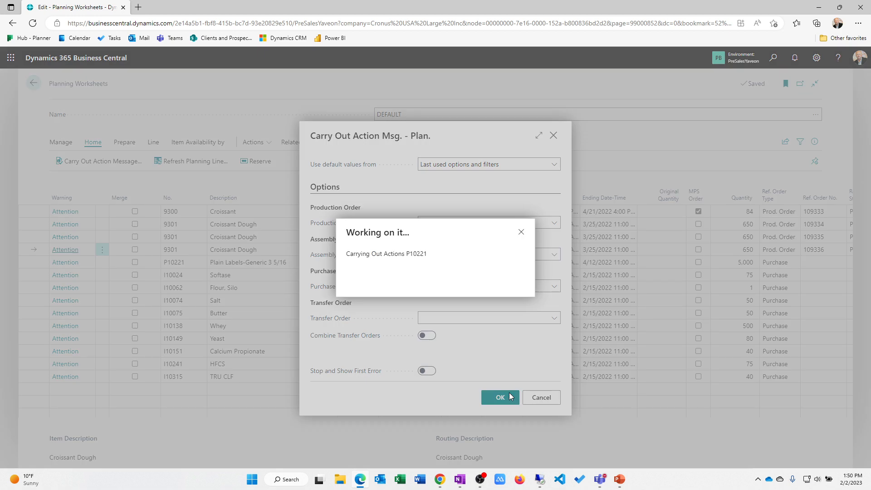
{"action": "mouse_move", "coordinate": [508, 393]}
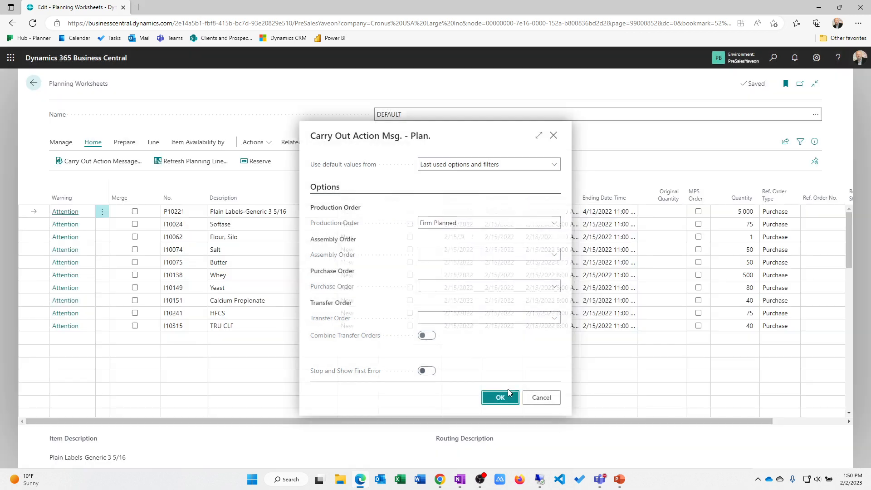
{"action": "left_click", "coordinate": [498, 397]}
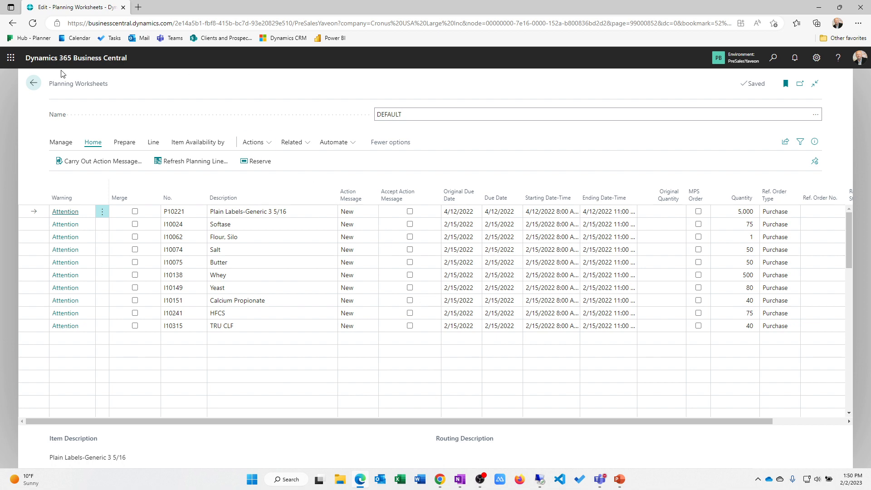
Open released production order MANU0029 and show its Print submenu.
{"action": "left_click", "coordinate": [33, 82]}
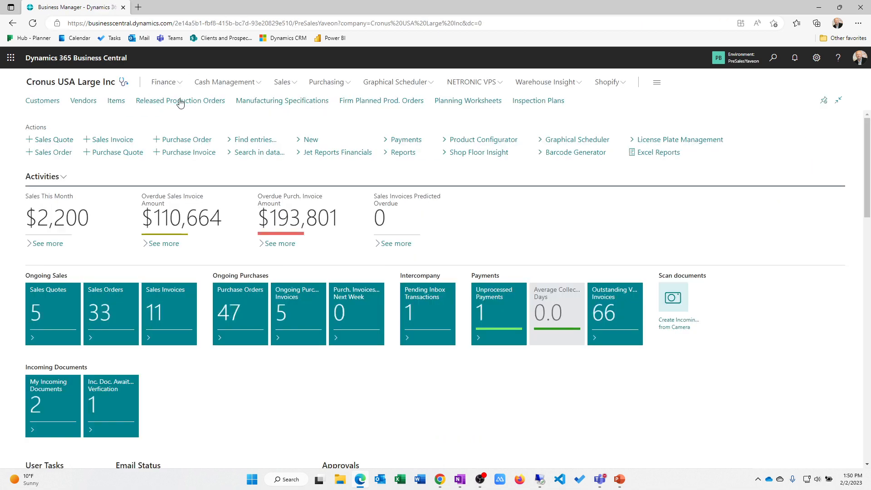
{"action": "left_click", "coordinate": [180, 100]}
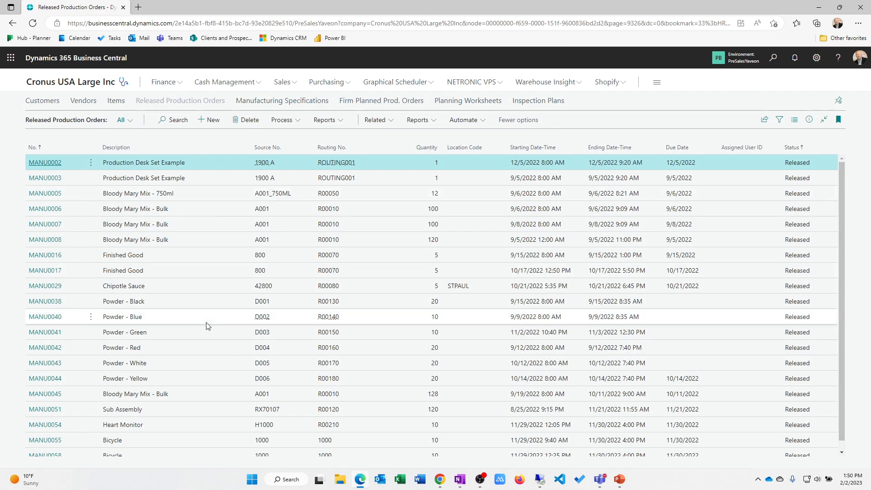
{"action": "mouse_move", "coordinate": [90, 285]}
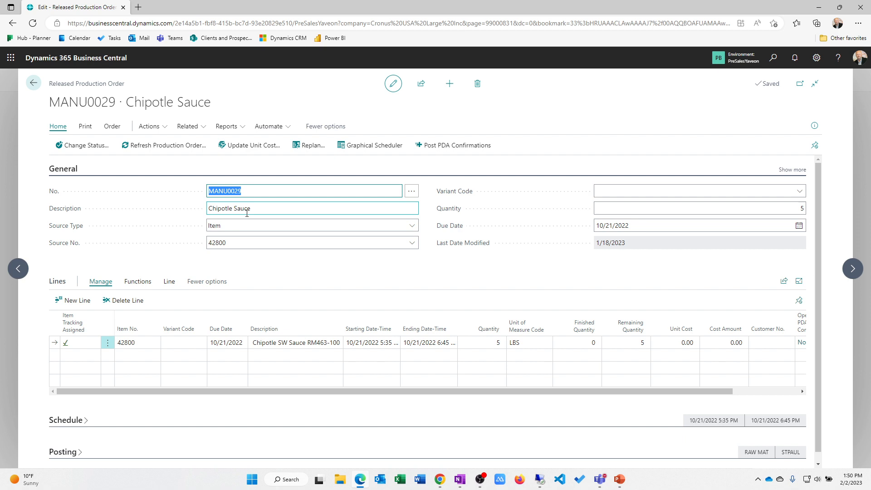
{"action": "mouse_move", "coordinate": [221, 253]}
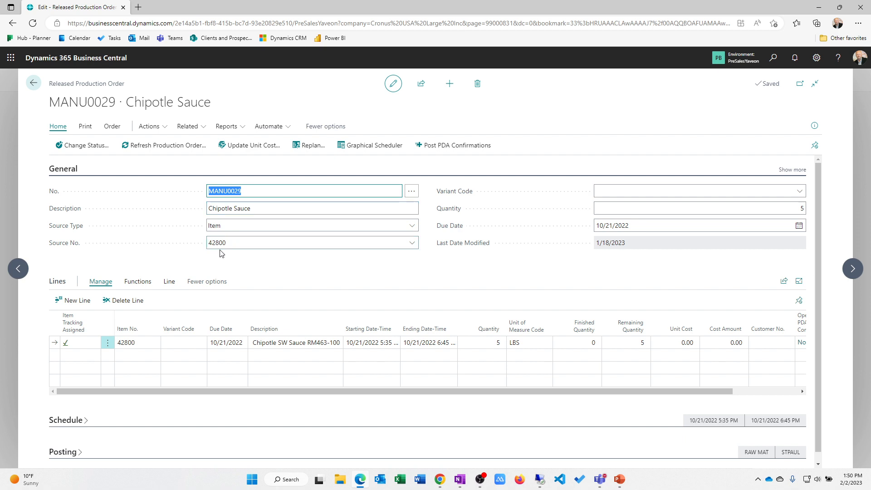
{"action": "left_click", "coordinate": [169, 281]}
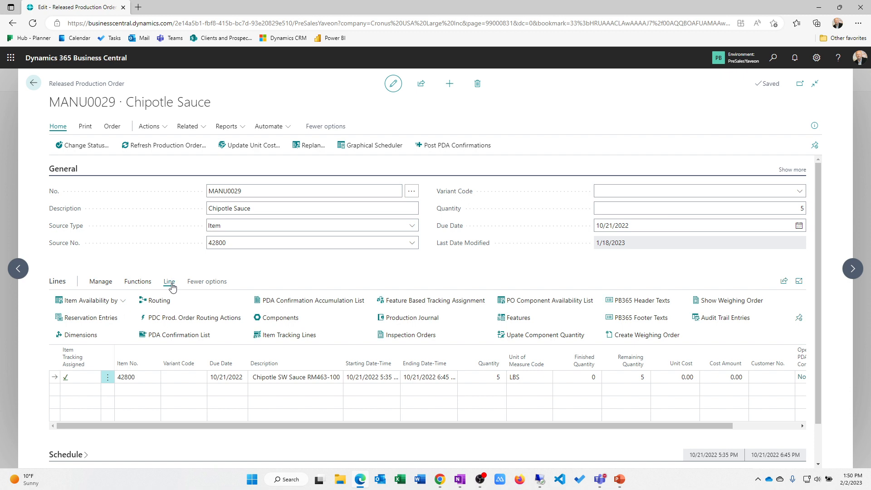
{"action": "mouse_move", "coordinate": [158, 300]}
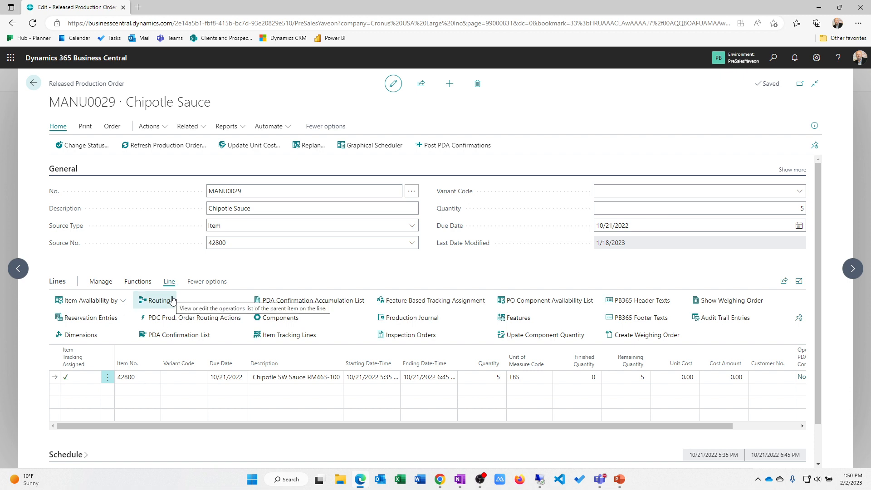
{"action": "mouse_move", "coordinate": [157, 178]}
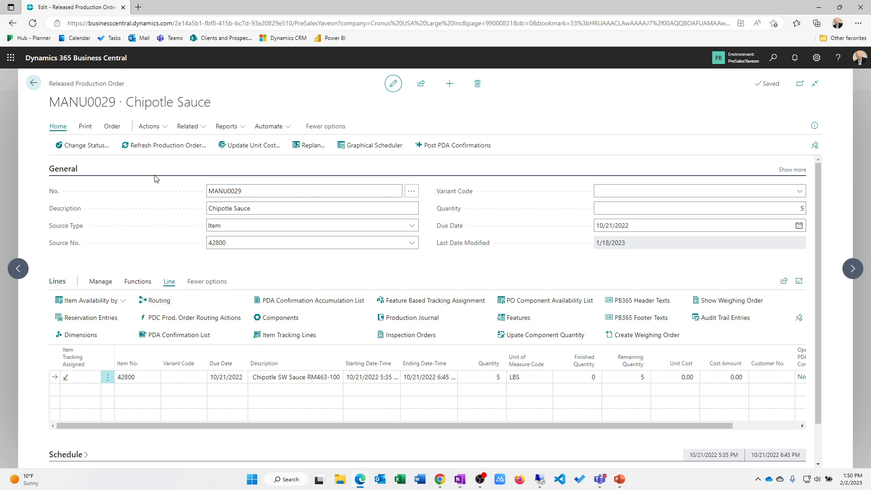
{"action": "left_click", "coordinate": [149, 126]}
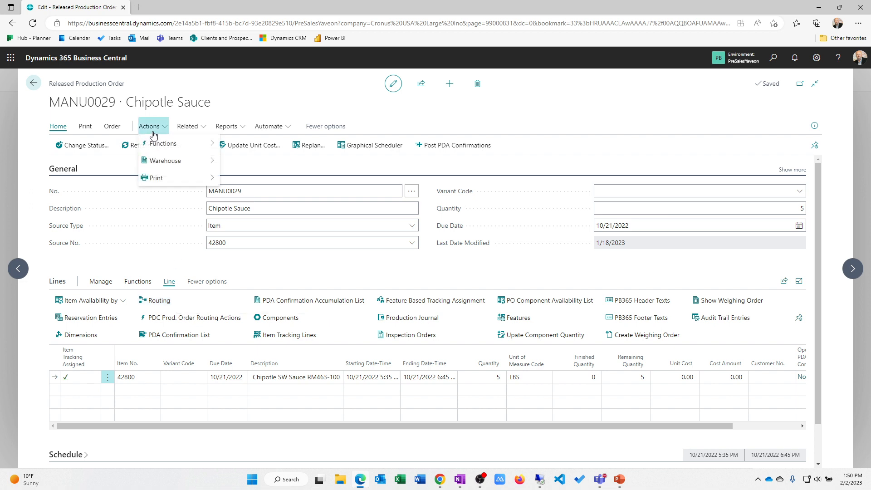
{"action": "left_click", "coordinate": [155, 177]}
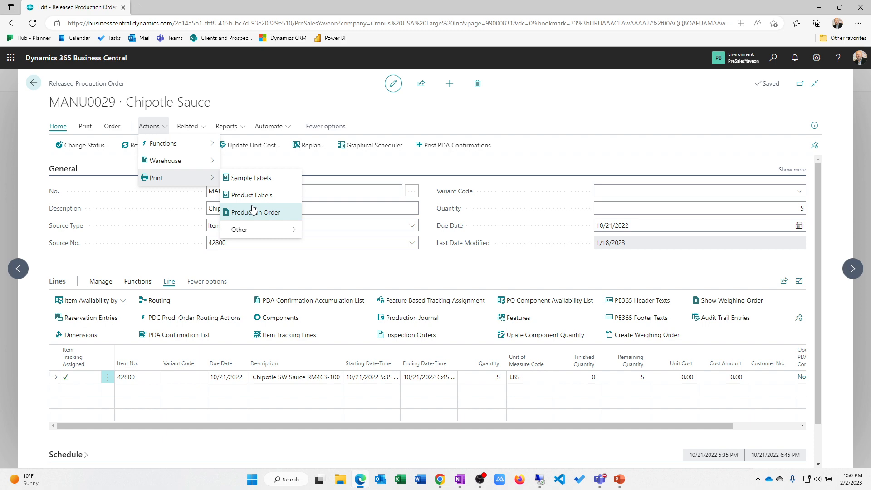
Preview the Production Order report for MANU0029.
{"action": "left_click", "coordinate": [255, 211]}
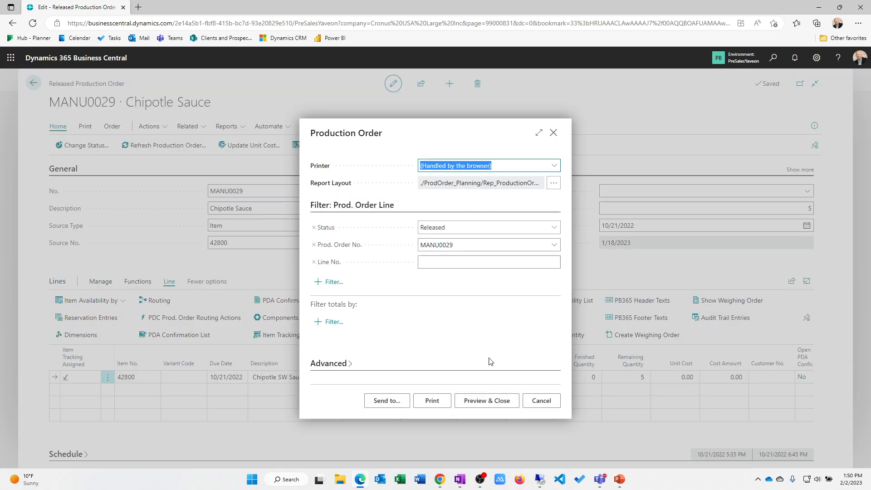
{"action": "left_click", "coordinate": [485, 400]}
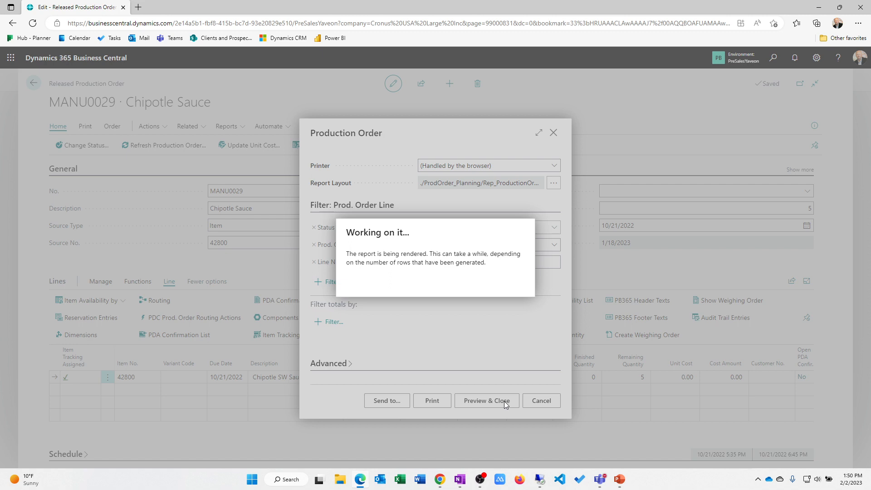
{"action": "left_click", "coordinate": [485, 401]}
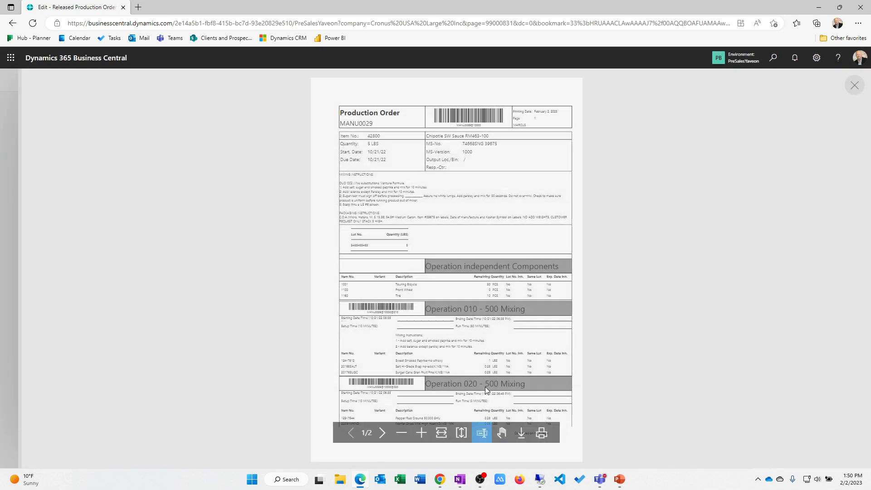
Zoom and scroll through the MANU0029 report preview, then close it and leave the order page.
{"action": "left_click", "coordinate": [440, 432]}
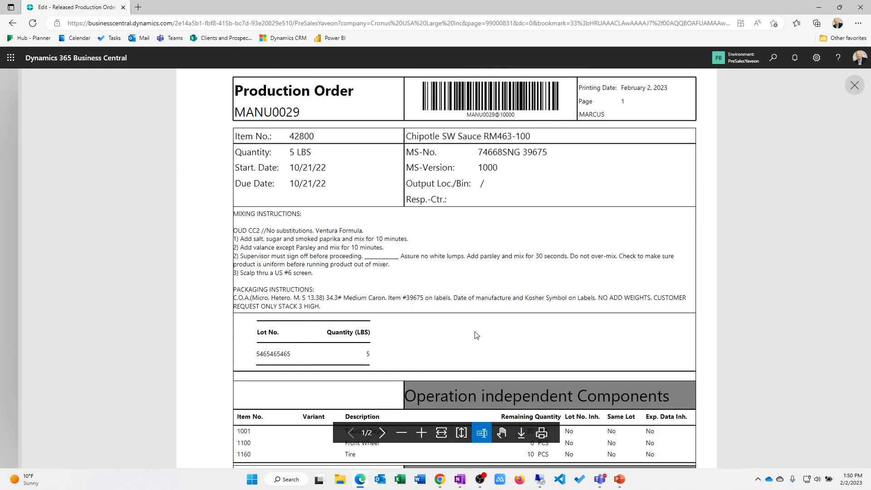
{"action": "scroll", "scroll_direction": "up", "scroll_amount": 3}
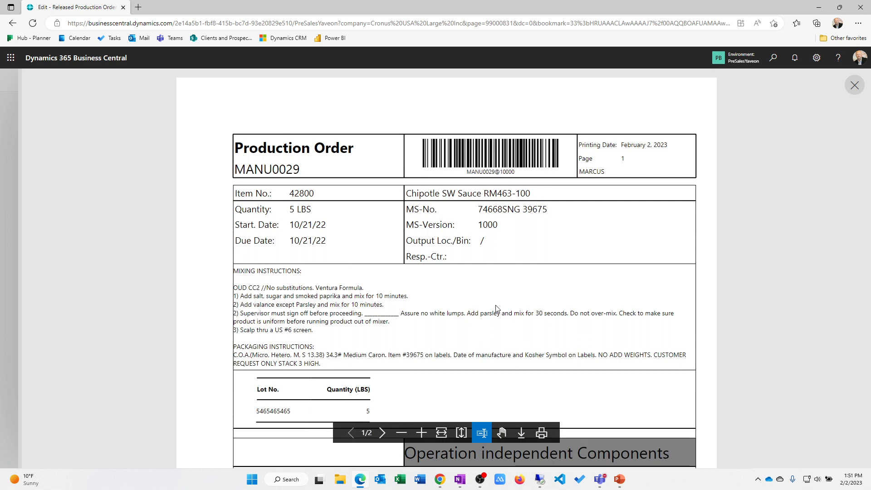
{"action": "mouse_move", "coordinate": [451, 184]}
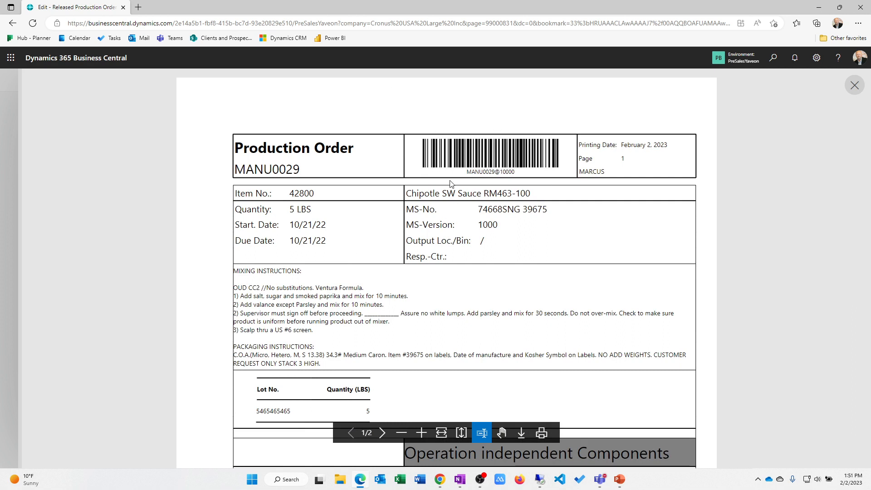
{"action": "mouse_move", "coordinate": [418, 148]}
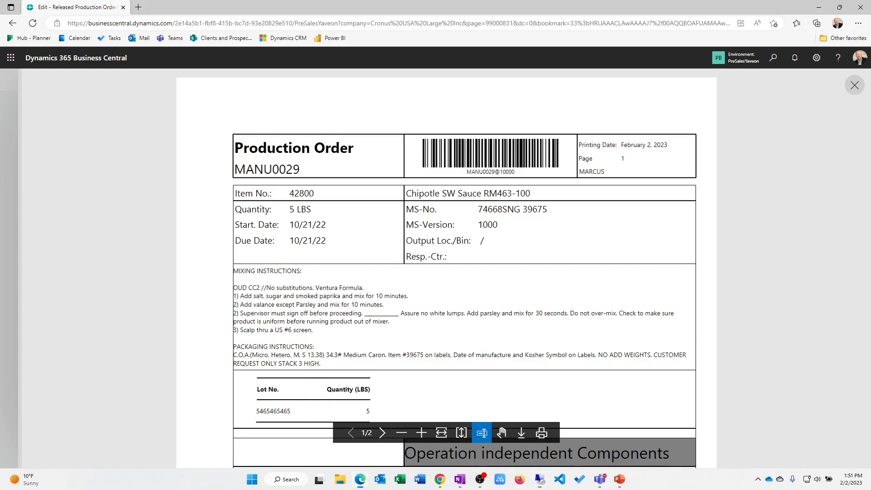
{"action": "scroll", "scroll_direction": "down", "scroll_amount": 3}
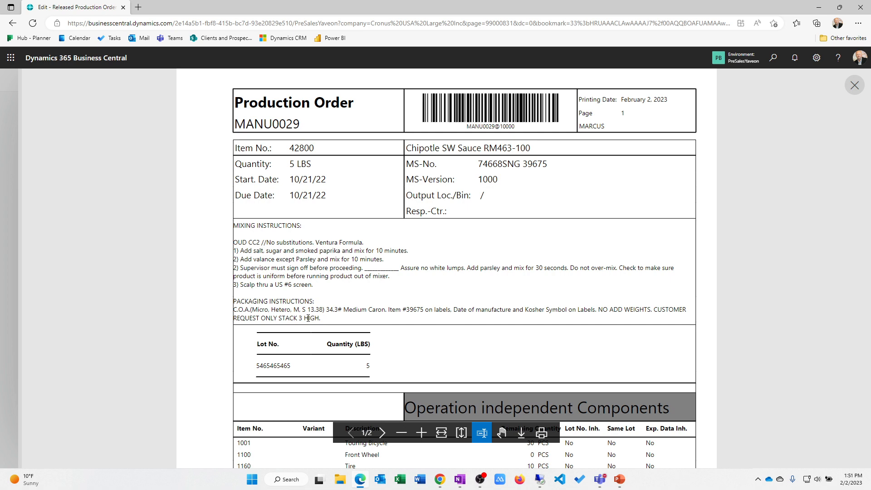
{"action": "scroll", "scroll_direction": "down", "scroll_amount": 3}
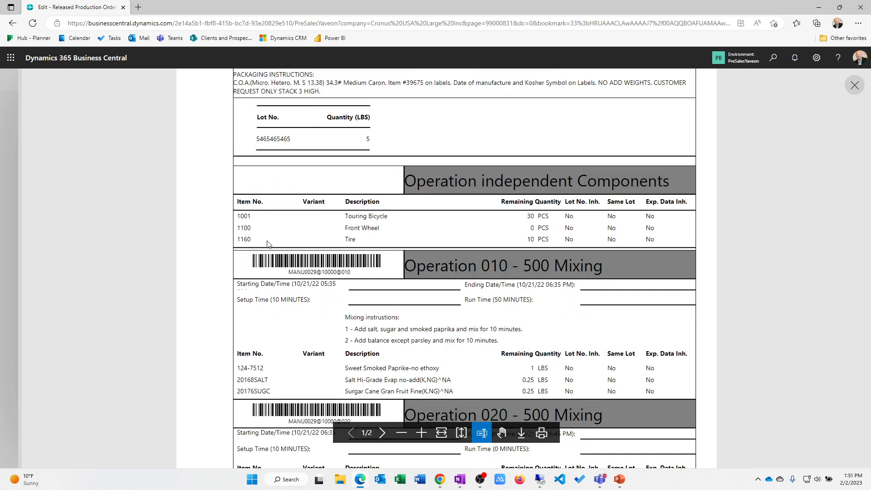
{"action": "mouse_move", "coordinate": [370, 301]}
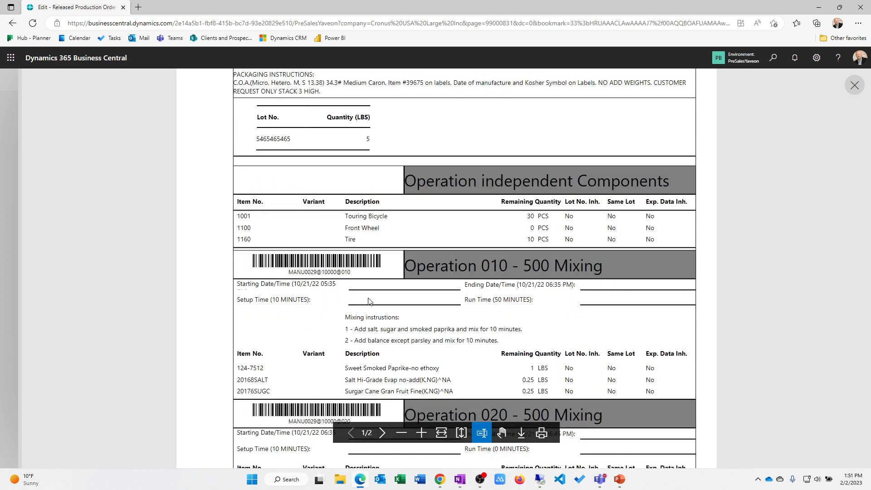
{"action": "mouse_move", "coordinate": [758, 158]}
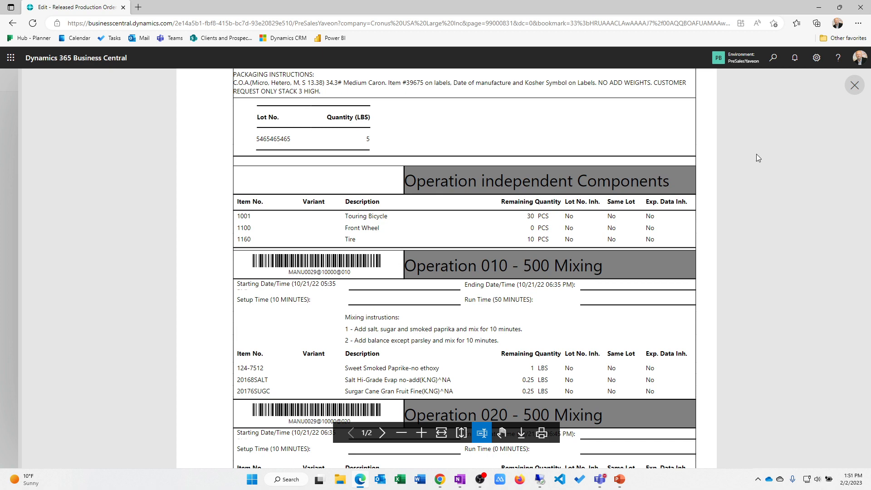
{"action": "left_click", "coordinate": [854, 85]}
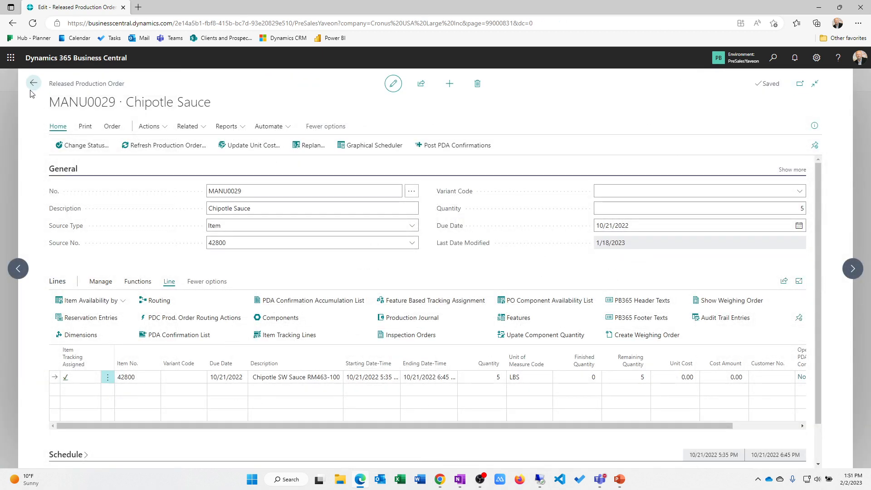
{"action": "left_click", "coordinate": [33, 81]}
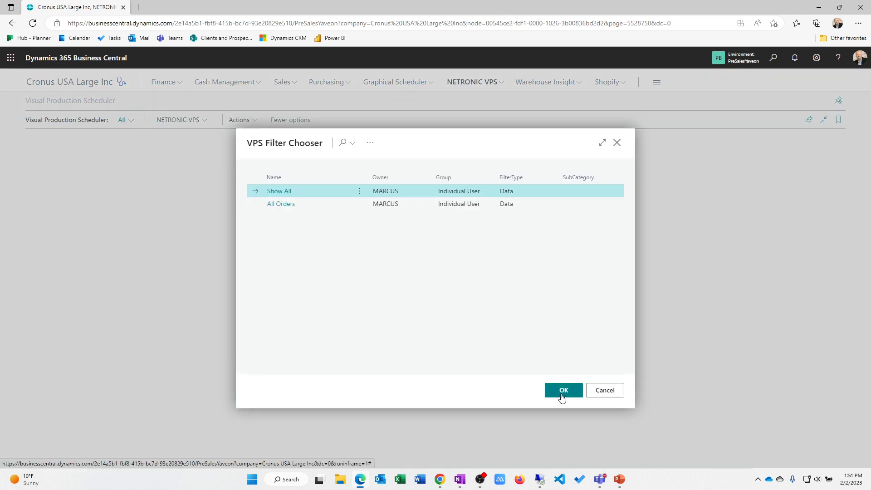
View all orders week by week in the Visual Production Scheduler, then return to Cronus USA home.
{"action": "left_click", "coordinate": [562, 390]}
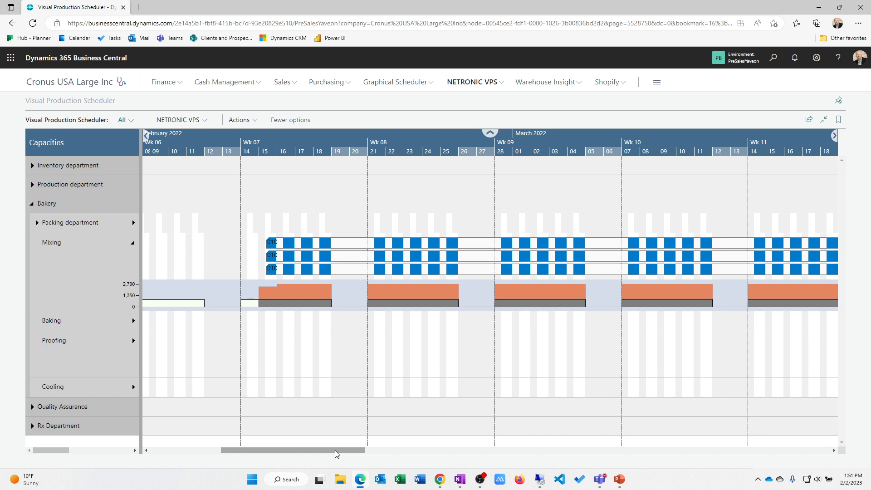
{"action": "mouse_move", "coordinate": [484, 232]}
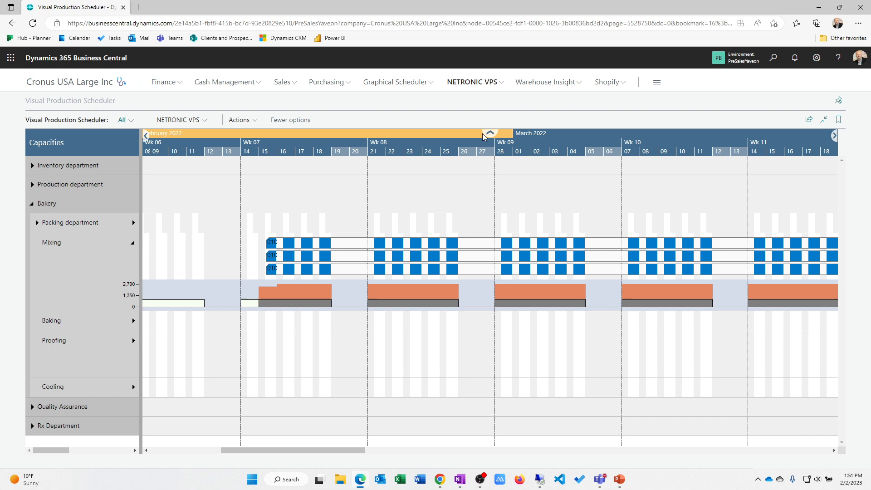
{"action": "left_click", "coordinate": [489, 133]}
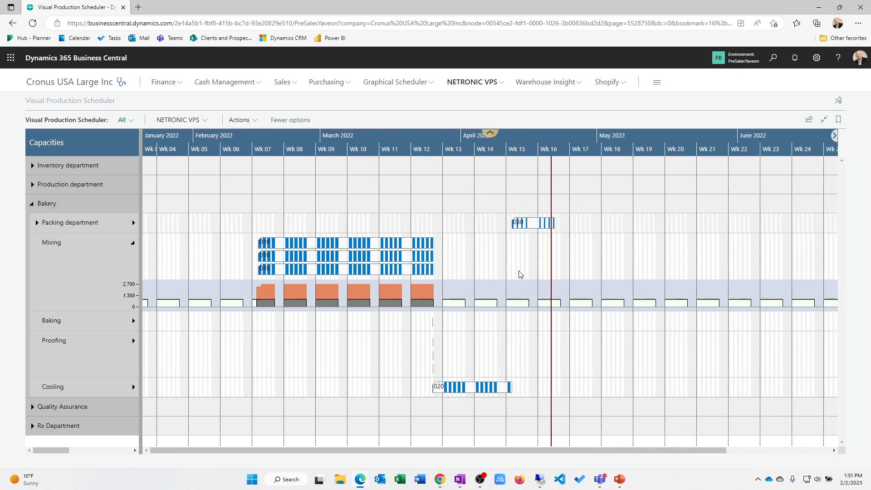
{"action": "left_click", "coordinate": [471, 386]}
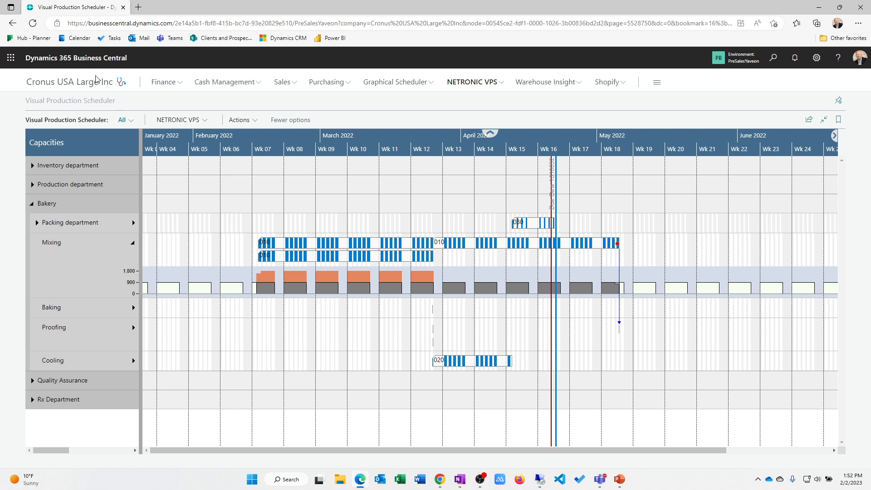
{"action": "left_click", "coordinate": [69, 82]}
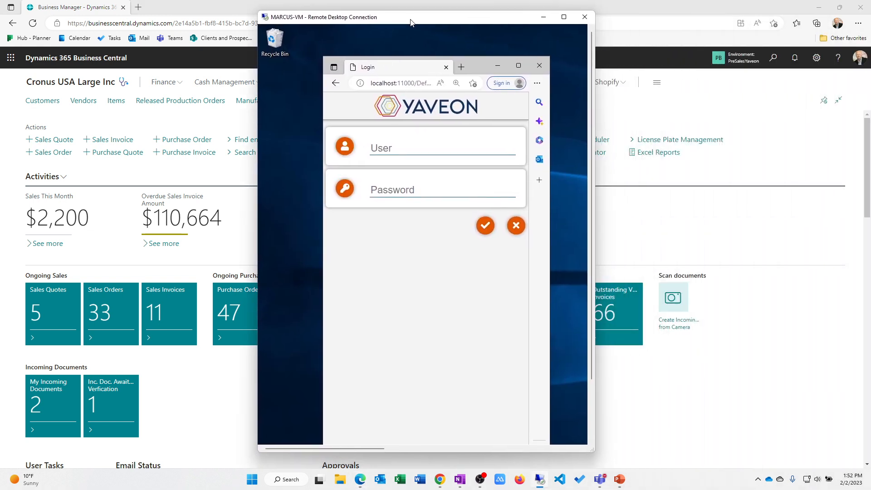
Sign in to ProBatch 365 with the saved user and open the manufacturing menu.
{"action": "left_click", "coordinate": [438, 148]}
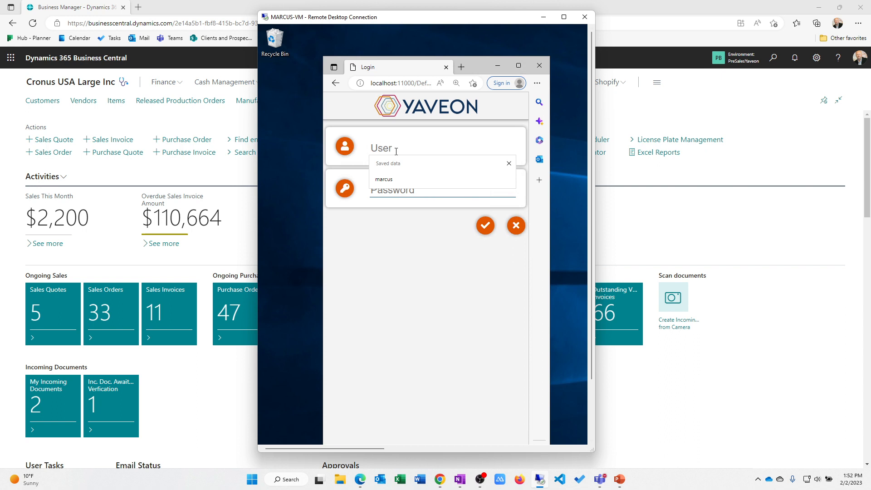
{"action": "left_click", "coordinate": [383, 179]}
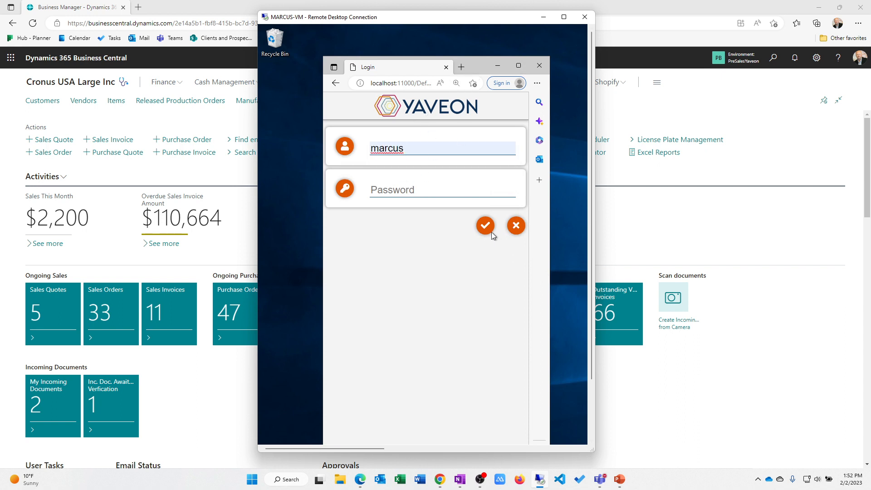
{"action": "left_click", "coordinate": [484, 225]}
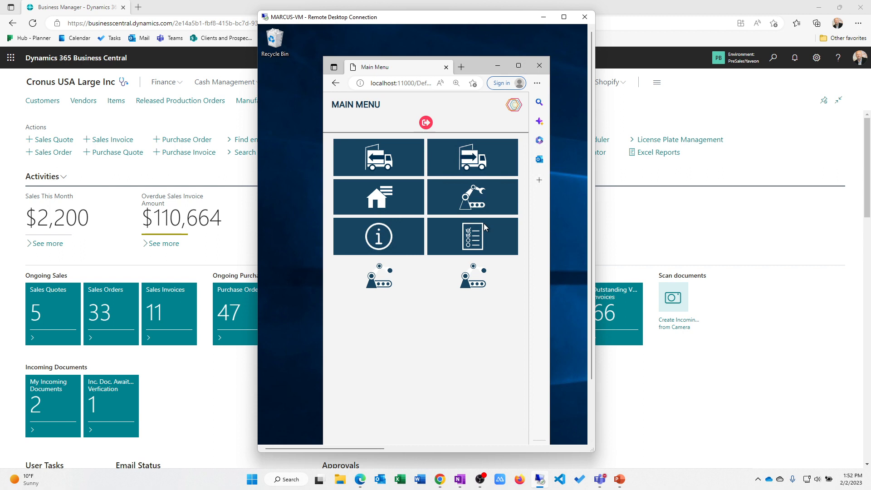
{"action": "mouse_move", "coordinate": [428, 219]}
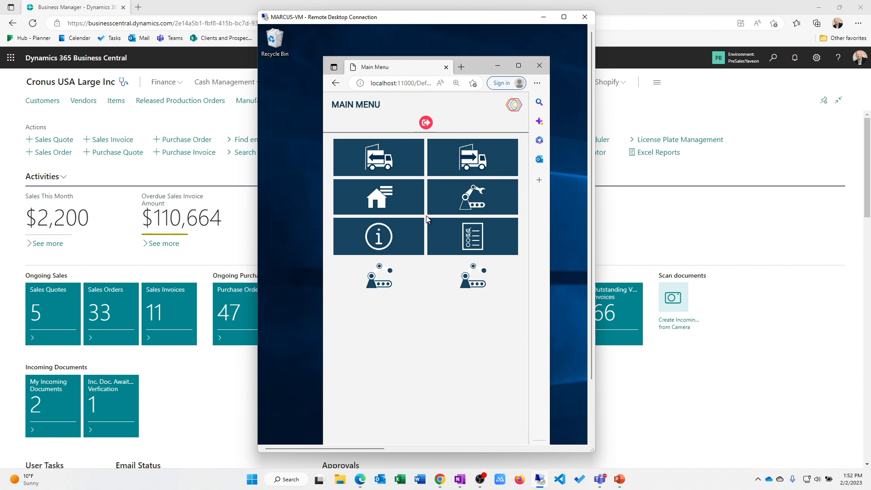
{"action": "mouse_move", "coordinate": [408, 264]}
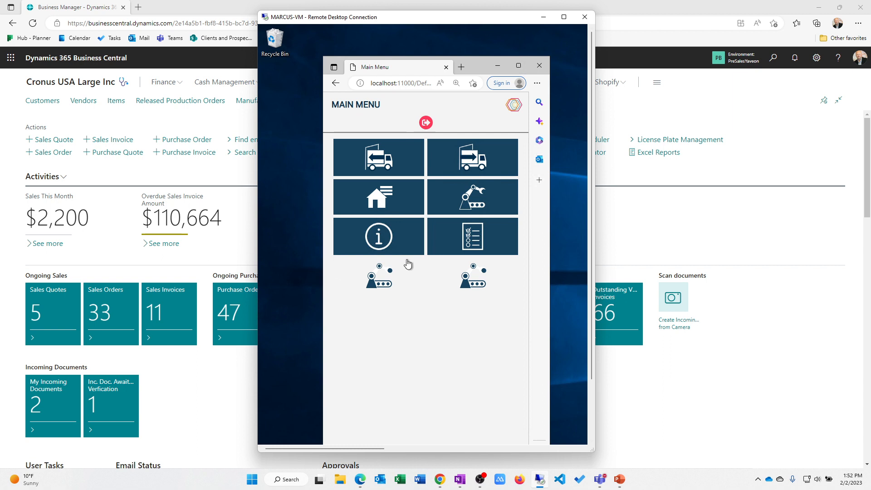
{"action": "left_click", "coordinate": [471, 197]}
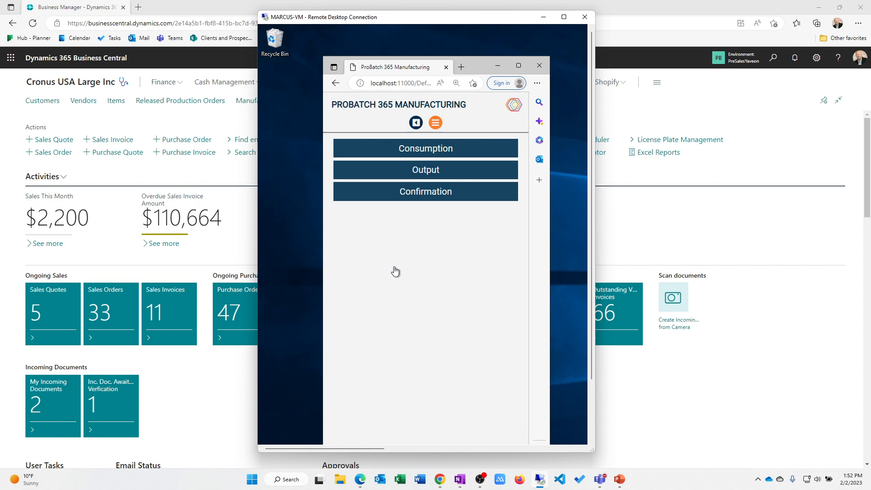
{"action": "mouse_move", "coordinate": [514, 191]}
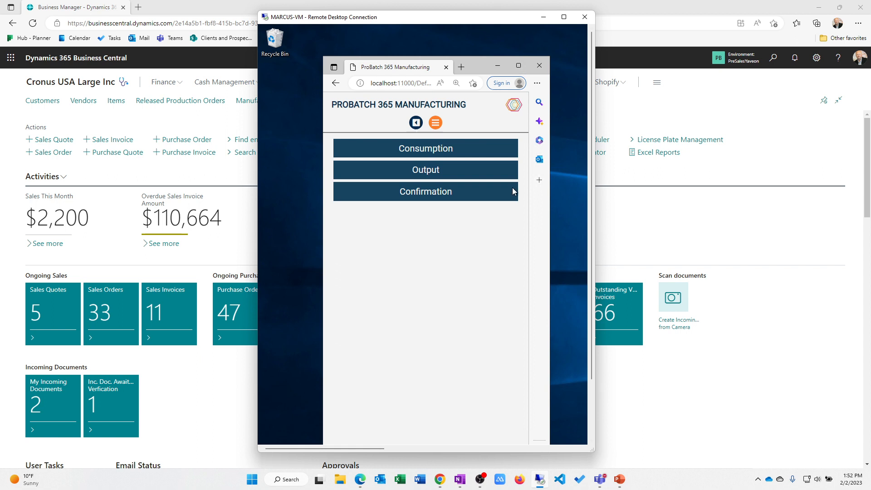
{"action": "mouse_move", "coordinate": [416, 198]}
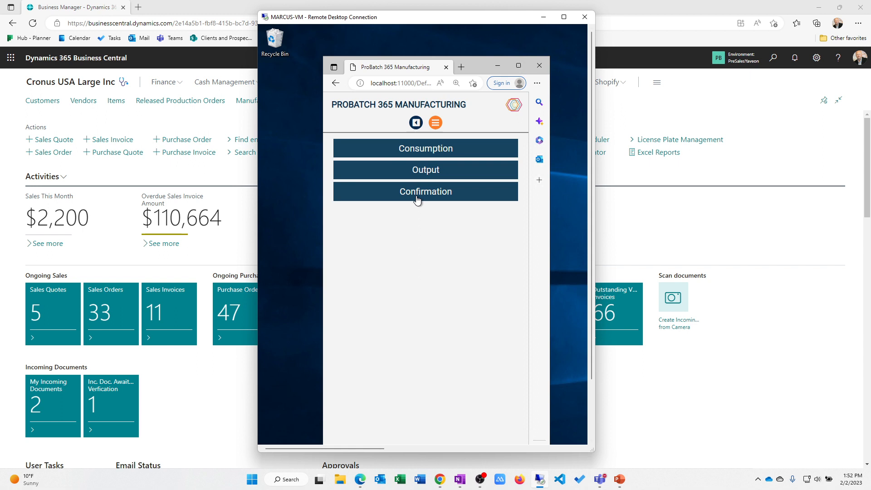
Load MANU0029 operation 010 Mixing in Confirmation, then return to the manufacturing menu.
{"action": "left_click", "coordinate": [425, 191]}
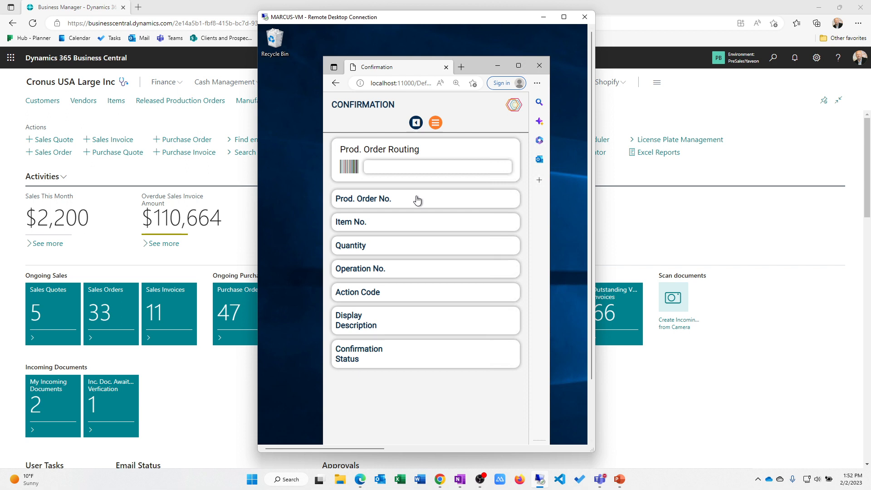
{"action": "left_click", "coordinate": [436, 165]}
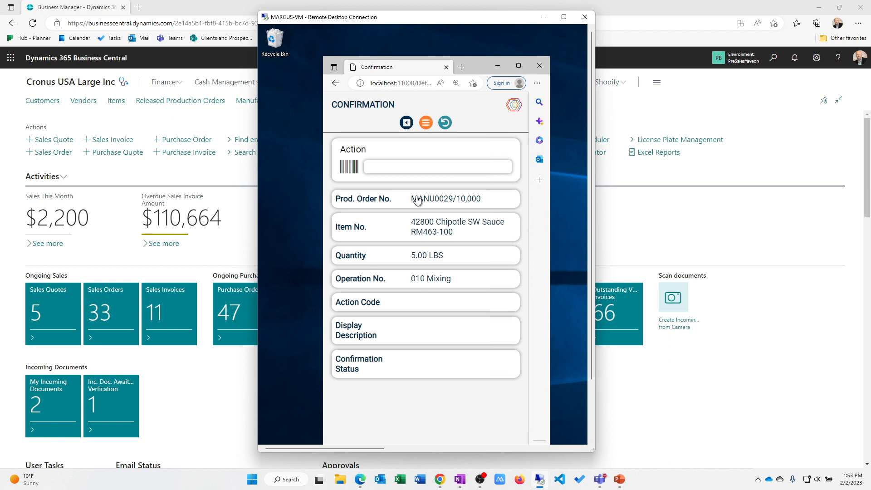
{"action": "left_click", "coordinate": [437, 166]}
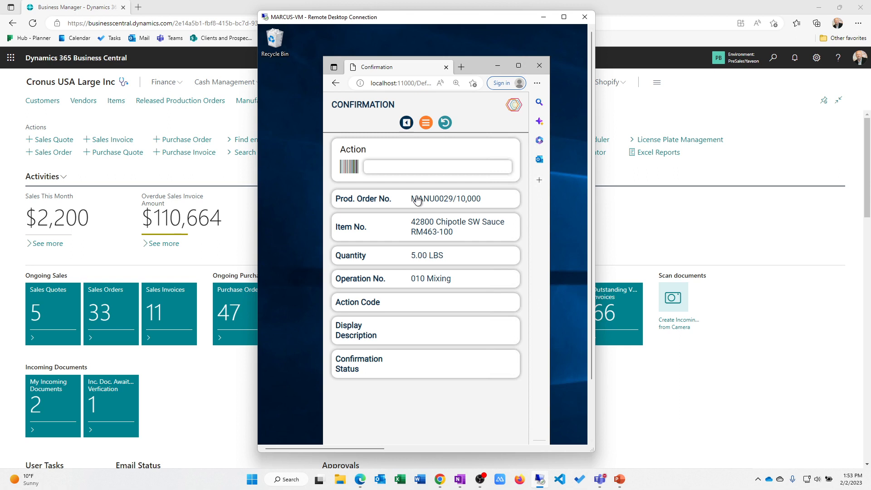
{"action": "left_click", "coordinate": [438, 166]}
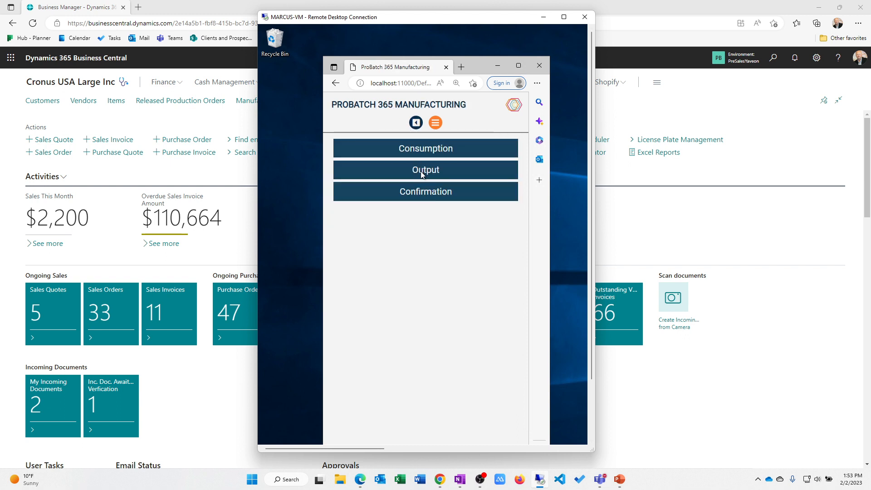
{"action": "left_click", "coordinate": [425, 148]}
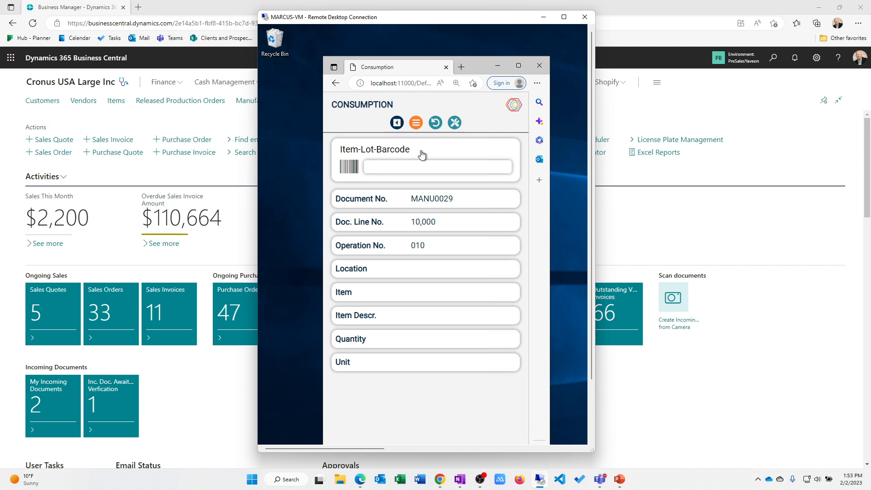
{"action": "left_click", "coordinate": [437, 166]}
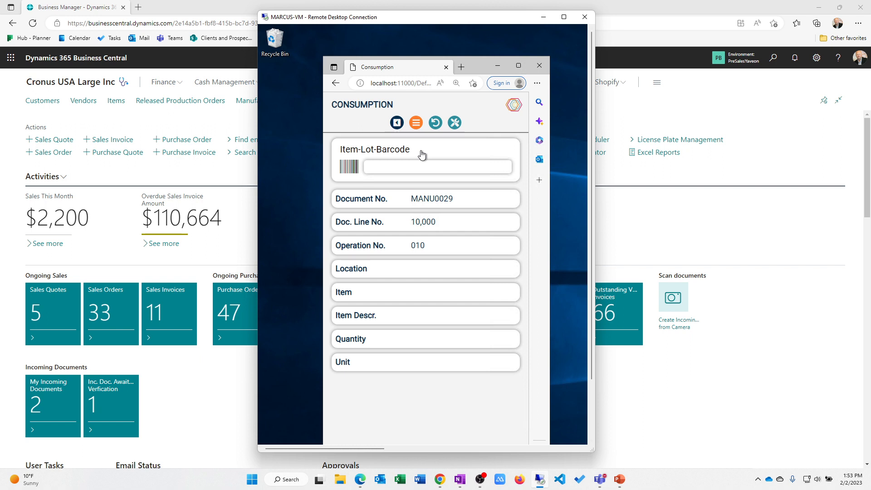
{"action": "mouse_move", "coordinate": [408, 139]}
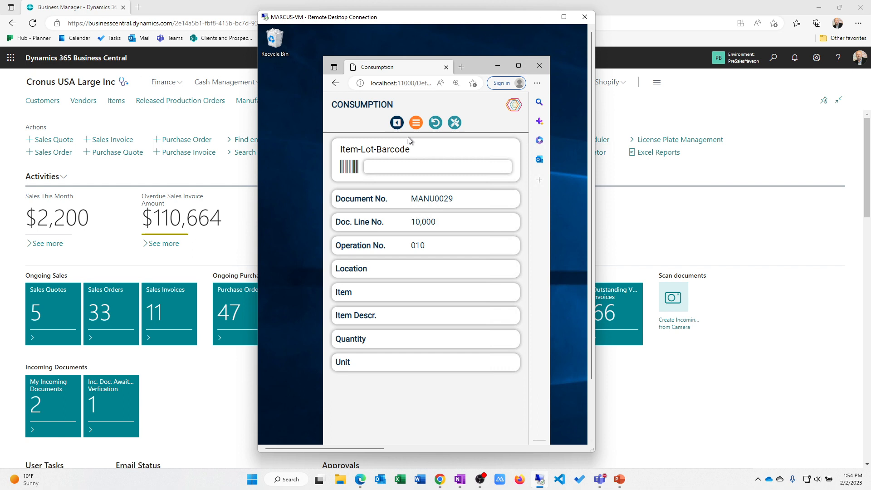
{"action": "left_click", "coordinate": [396, 122]}
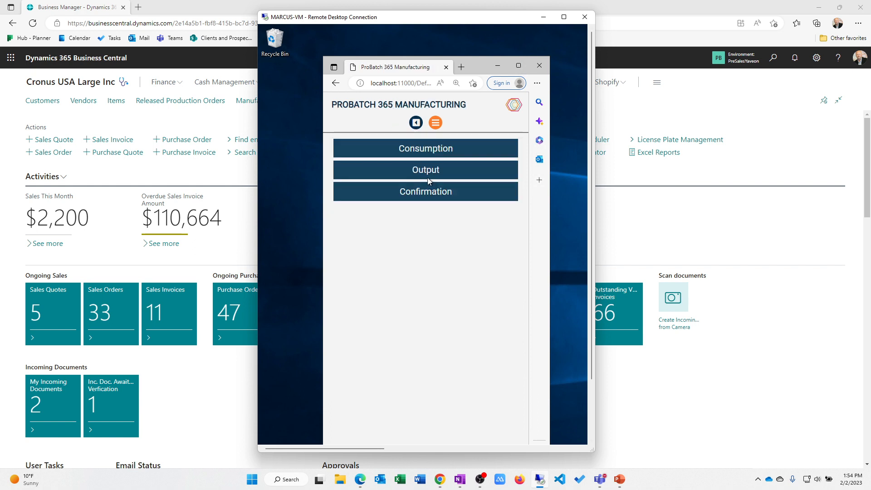
{"action": "left_click", "coordinate": [425, 170]}
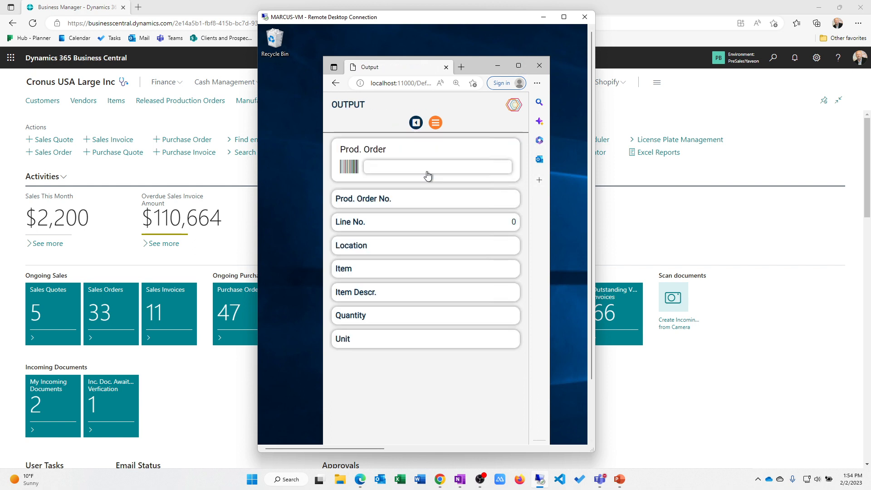
{"action": "type", "text": "MANU0029@10000"}
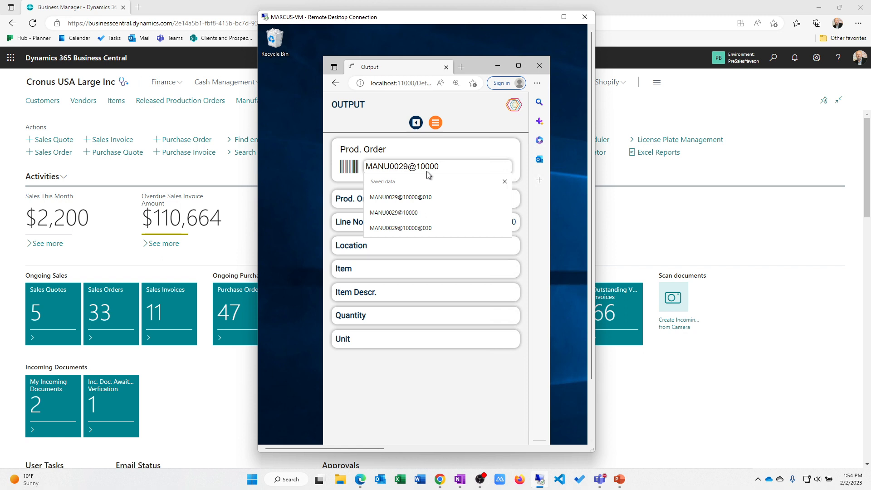
{"action": "left_click", "coordinate": [393, 212]}
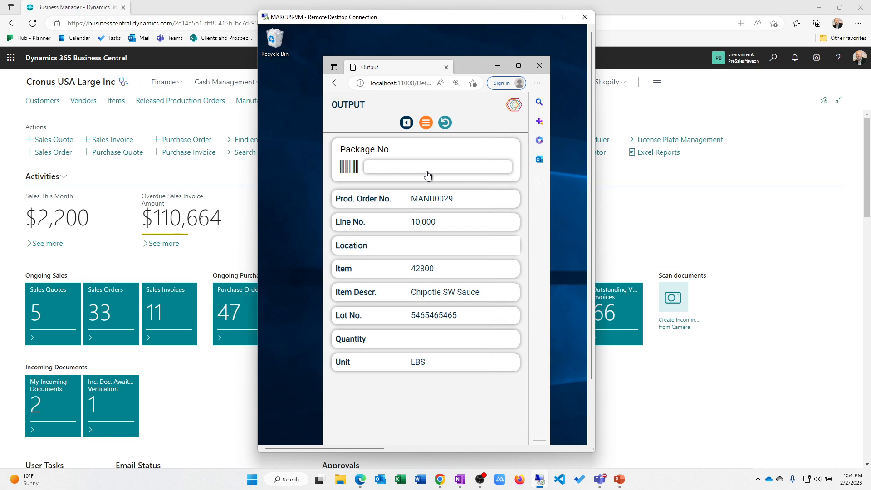
{"action": "left_click", "coordinate": [437, 166]}
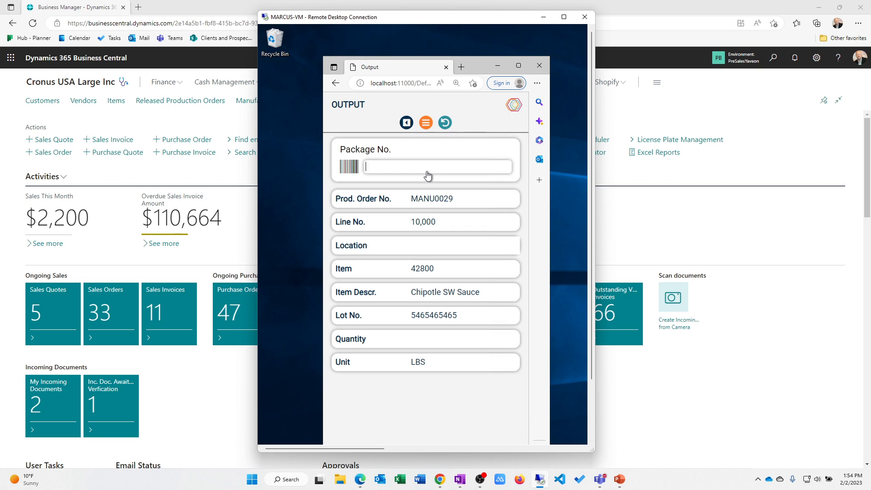
{"action": "mouse_move", "coordinate": [460, 293]}
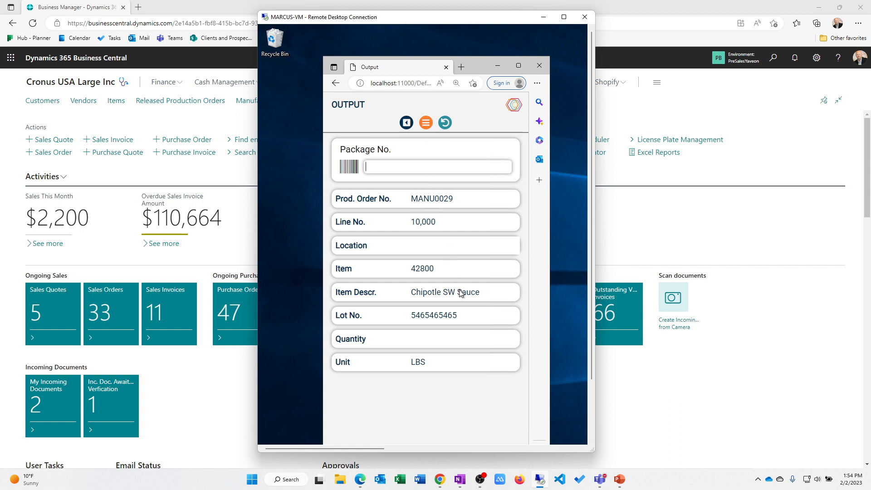
{"action": "mouse_move", "coordinate": [455, 324]}
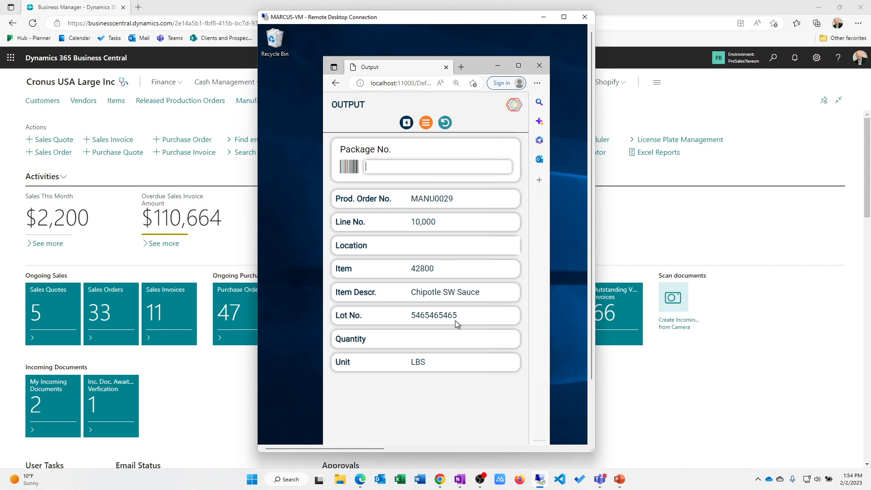
{"action": "mouse_move", "coordinate": [450, 326]}
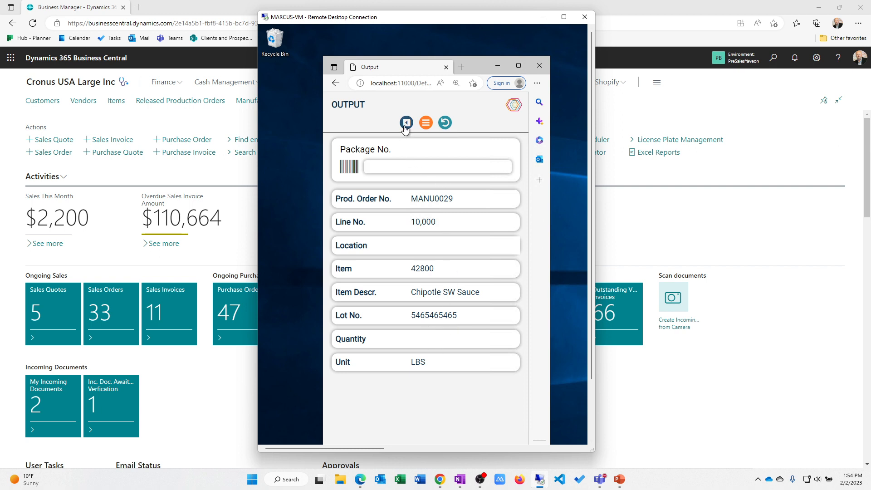
Return to the ProBatch main menu and minimise the remote desktop session.
{"action": "left_click", "coordinate": [406, 123]}
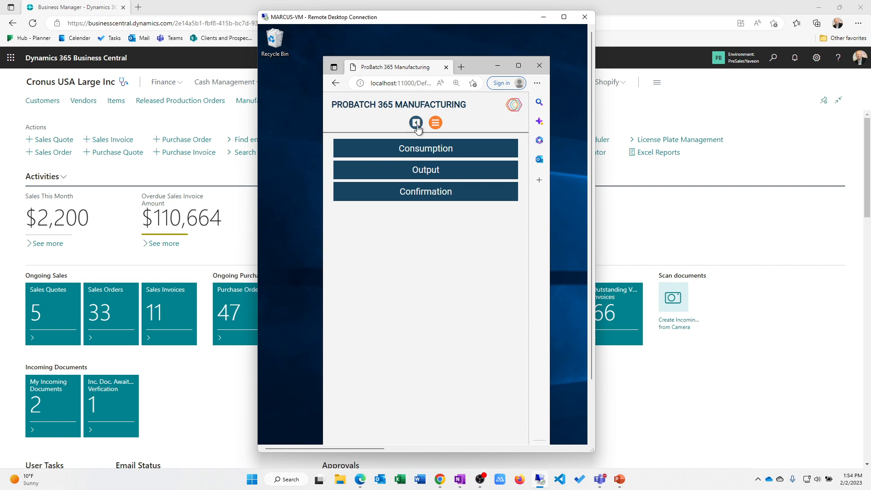
{"action": "left_click", "coordinate": [415, 123]}
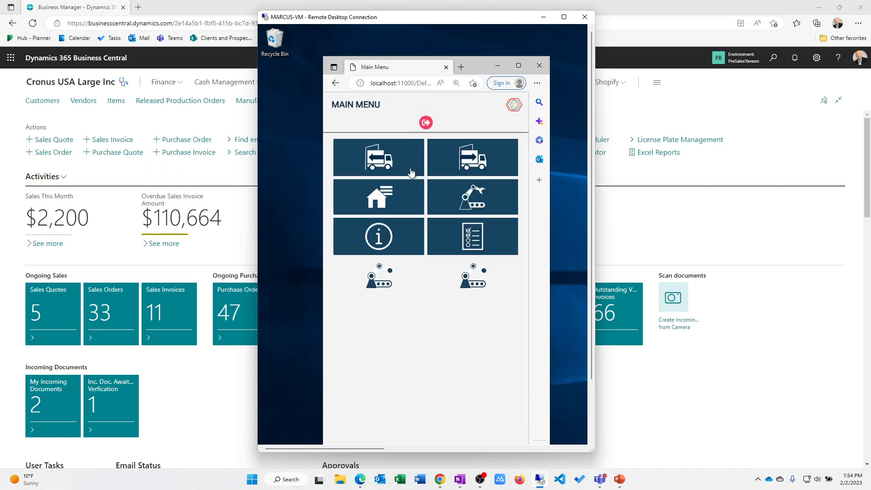
{"action": "mouse_move", "coordinate": [450, 22]}
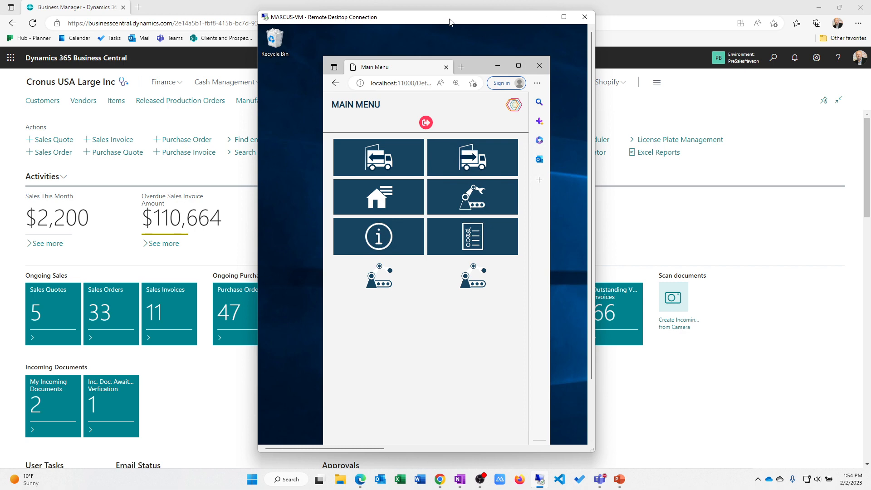
{"action": "left_click", "coordinate": [584, 16]}
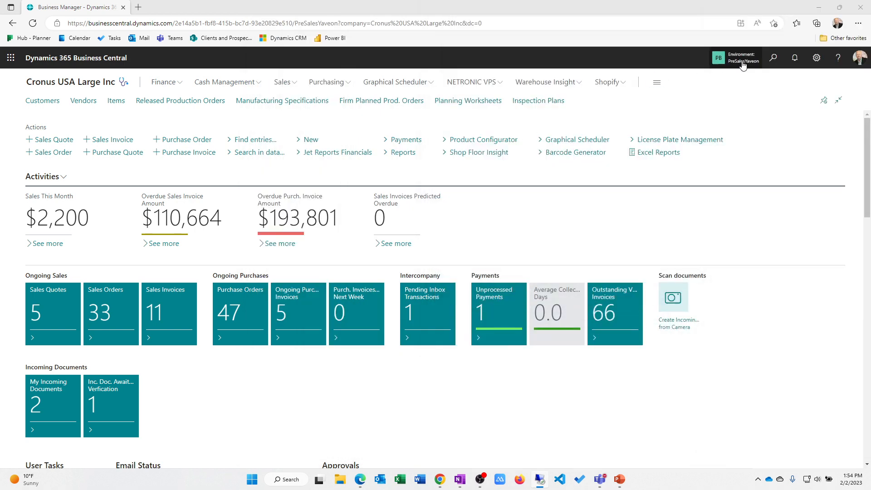
{"action": "left_click", "coordinate": [772, 57]}
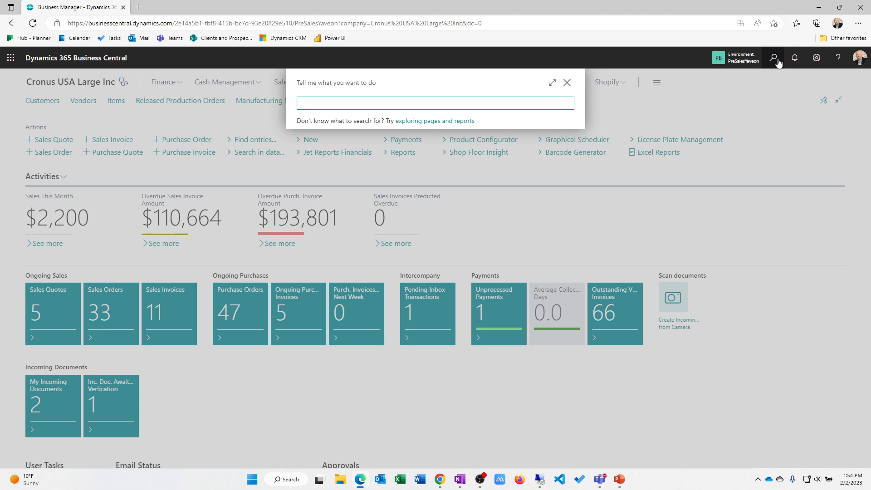
{"action": "type", "text": "wei"}
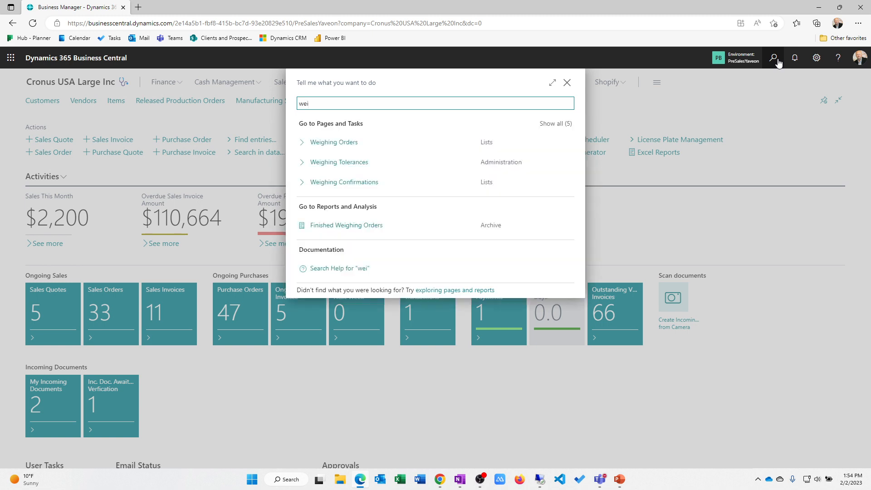
{"action": "mouse_move", "coordinate": [326, 142]}
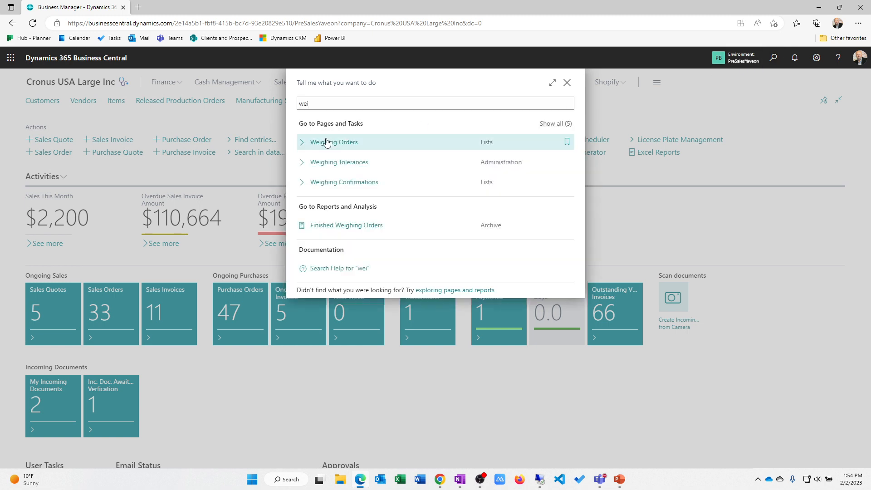
{"action": "left_click", "coordinate": [334, 141]}
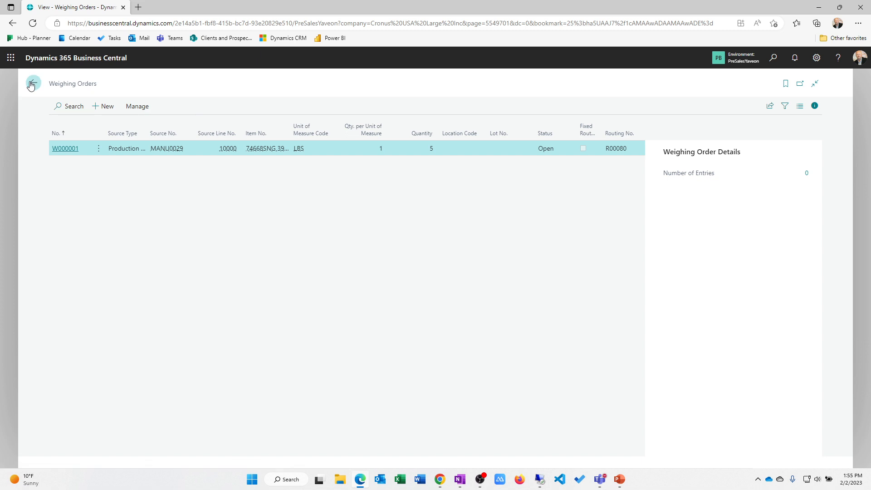
{"action": "left_click", "coordinate": [30, 85]}
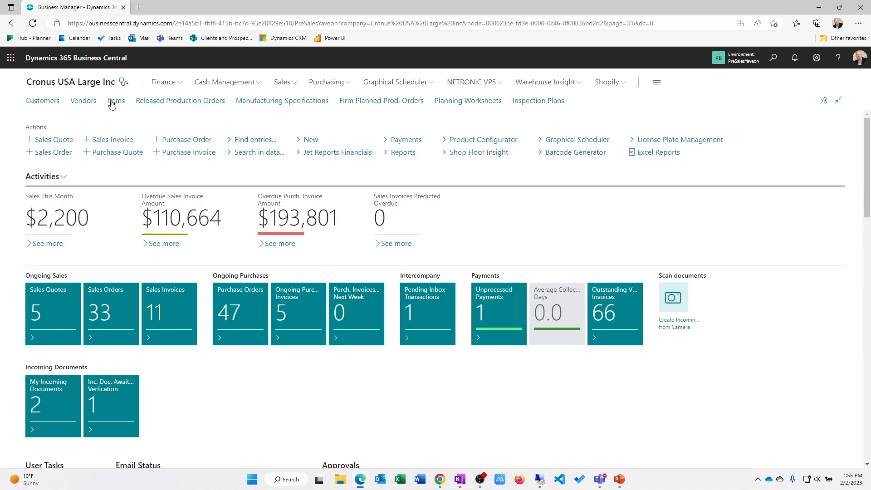
Filter the Items list on 'a00' to show the Bloody Mary Mix Bulk, 1.75L and 750ml items.
{"action": "left_click", "coordinate": [116, 100]}
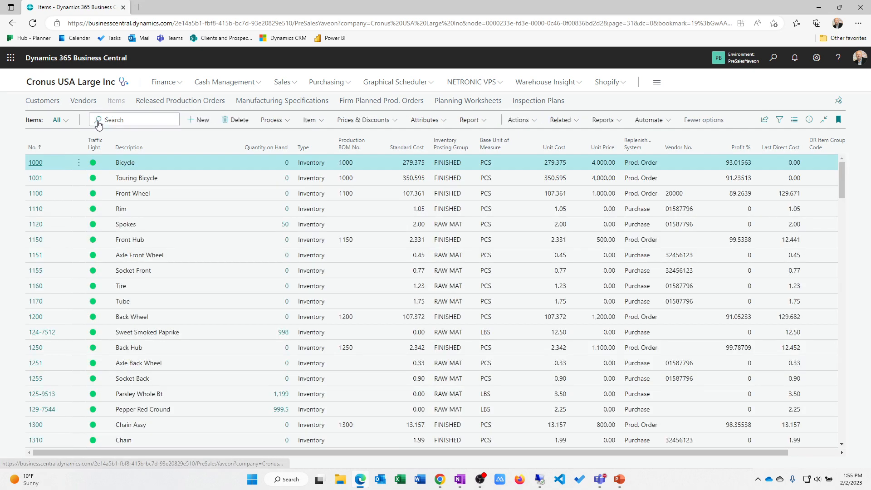
{"action": "type", "text": "a00"}
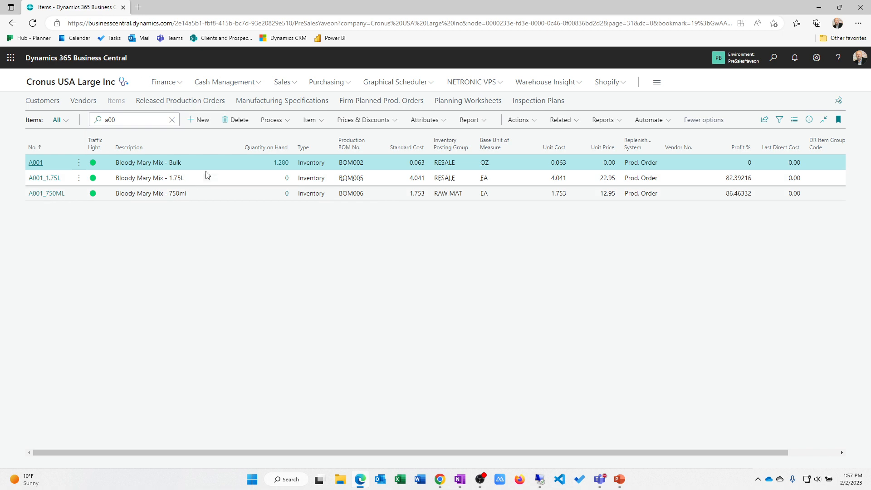
{"action": "mouse_move", "coordinate": [201, 193]}
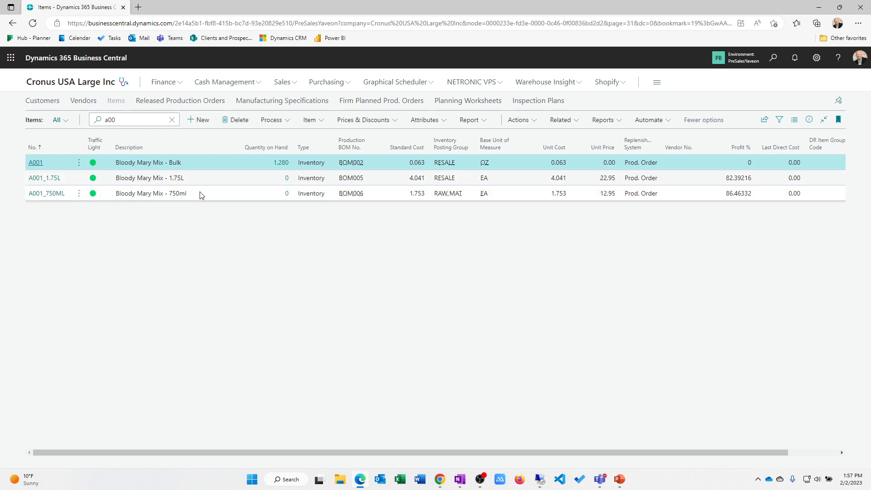